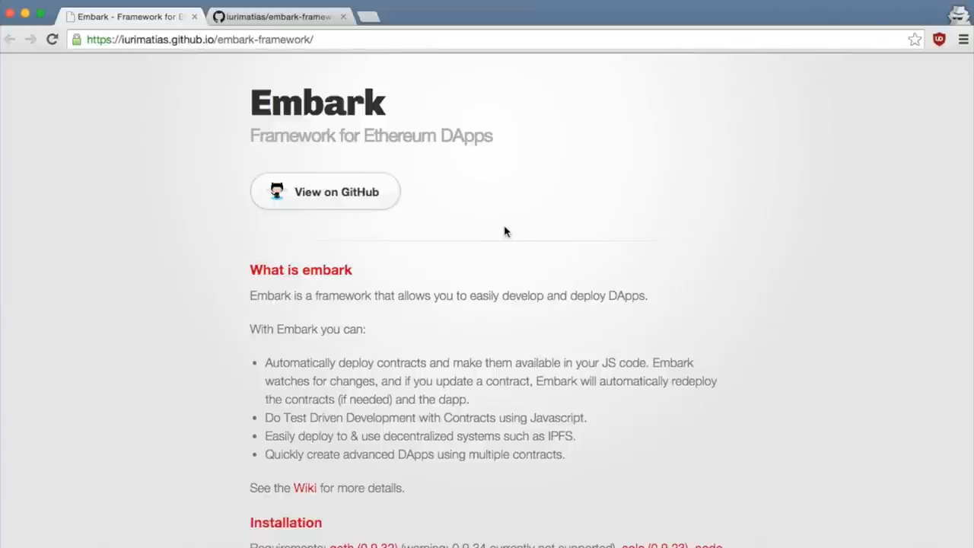
Scroll the Embark page down to its Installation section
{"action": "scroll", "scroll_direction": "down", "scroll_amount": 3}
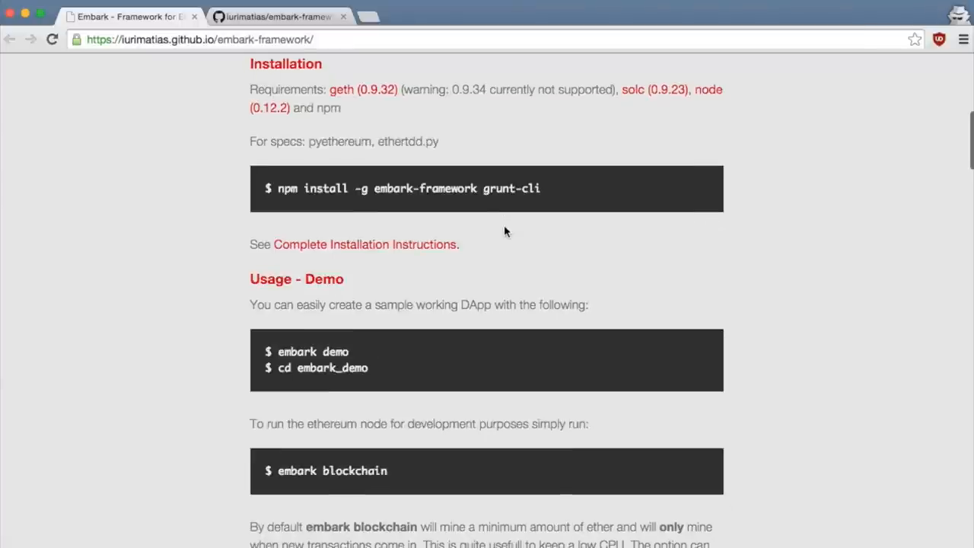
{"action": "mouse_move", "coordinate": [360, 109]}
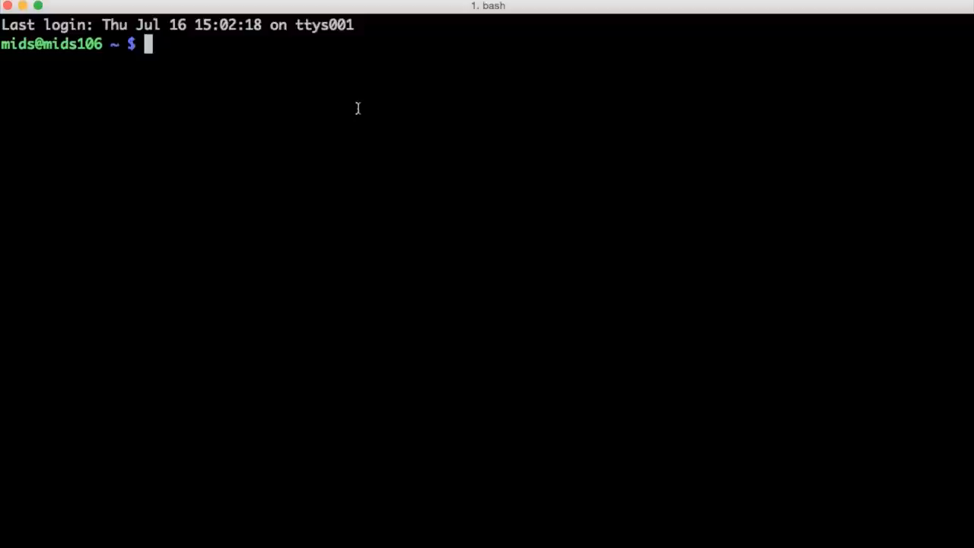
Check the geth, solc and node versions, then run embark to verify the framework is installed
{"action": "type", "text": "geth version"}
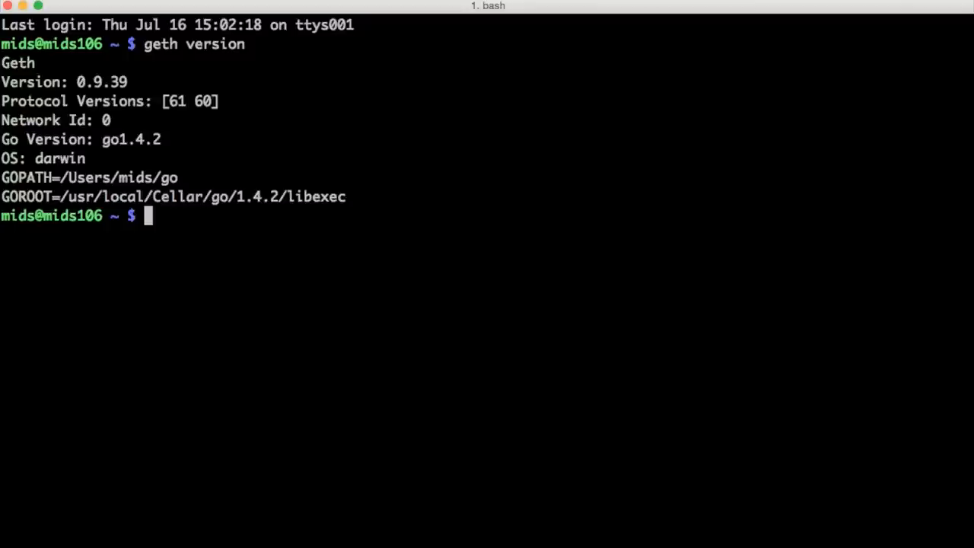
{"action": "type", "text": "solc"}
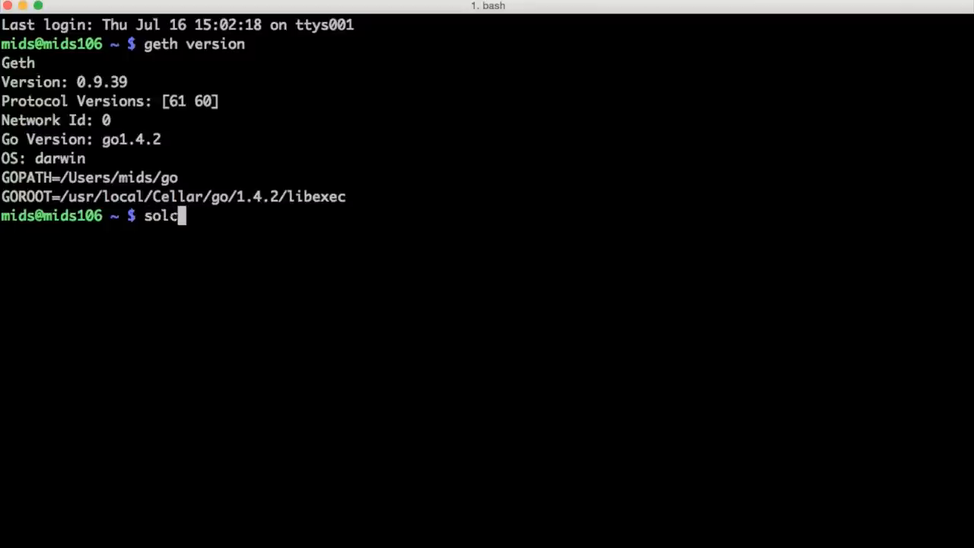
{"action": "key", "text": "Return"}
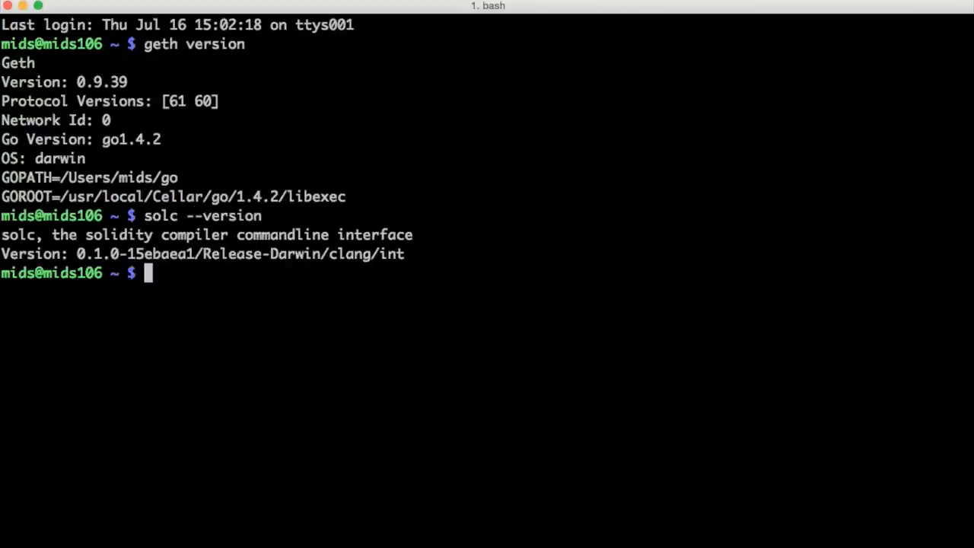
{"action": "type", "text": "node"}
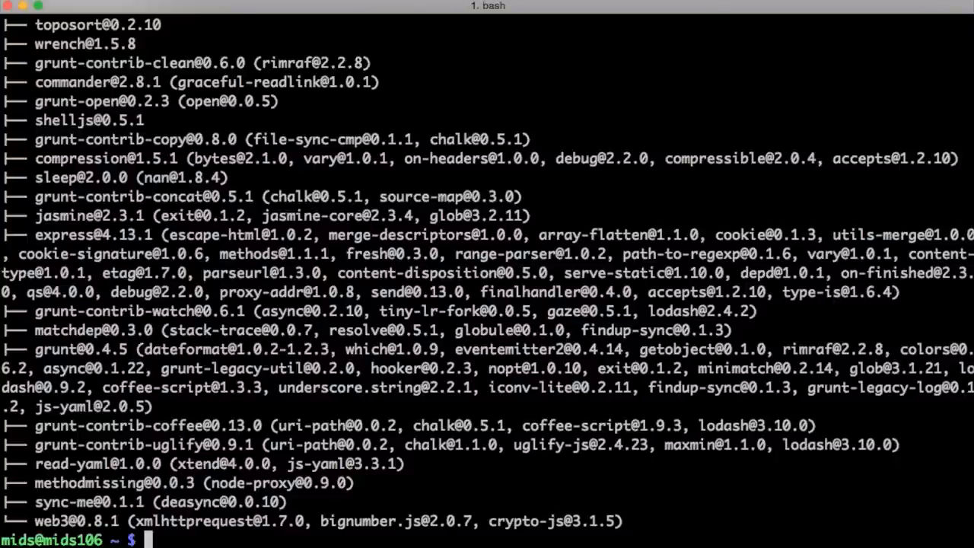
{"action": "type", "text": "embark"}
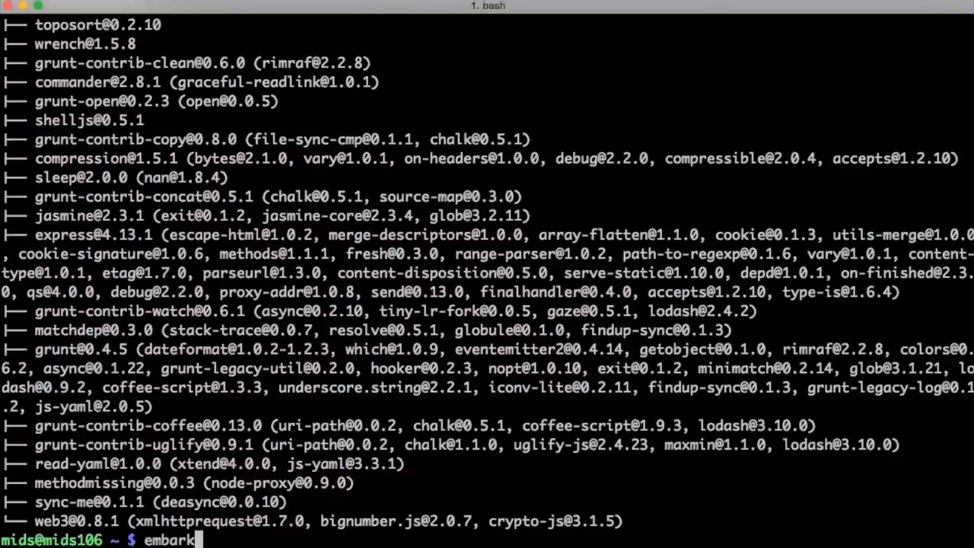
{"action": "key", "text": "Return"}
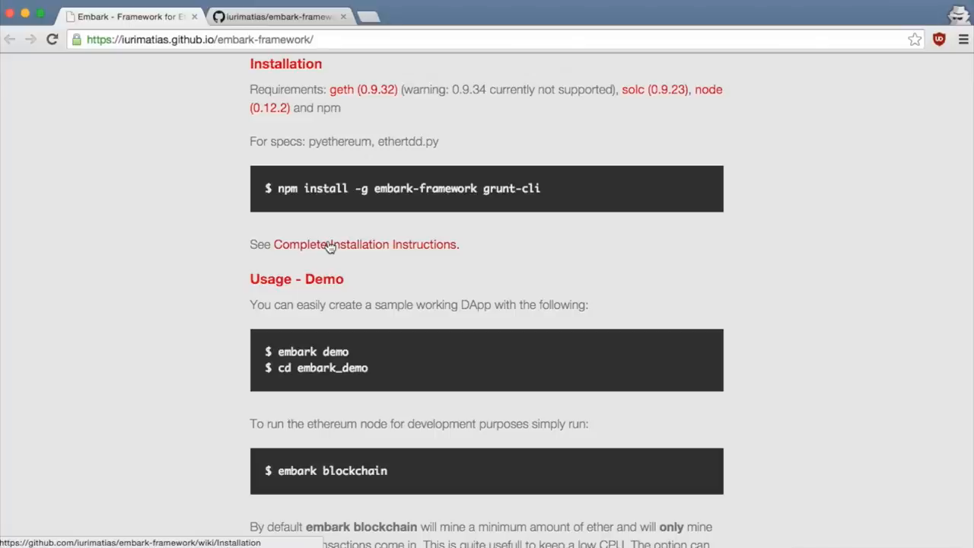
{"action": "mouse_move", "coordinate": [222, 272]}
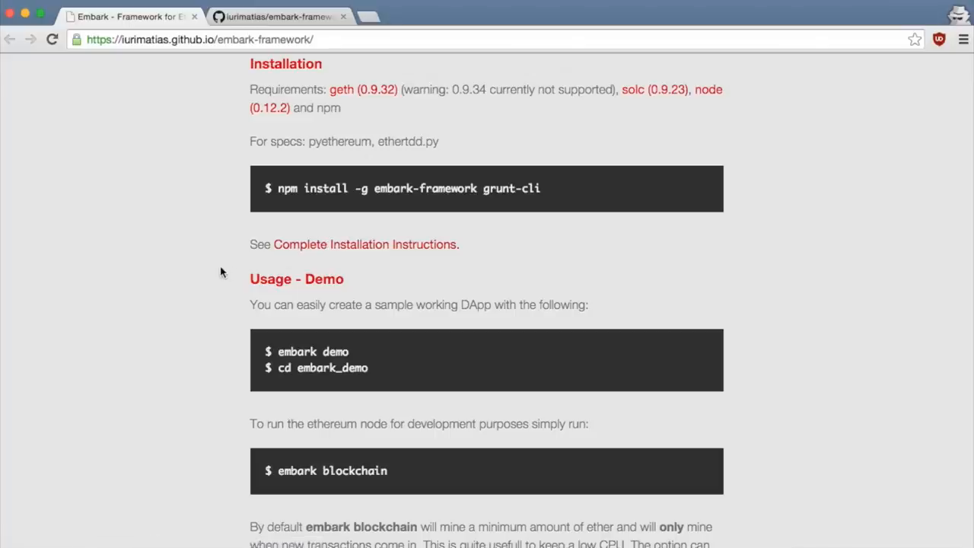
Scroll the Embark page down to the Usage - Demo section
{"action": "scroll", "scroll_direction": "down", "scroll_amount": 3}
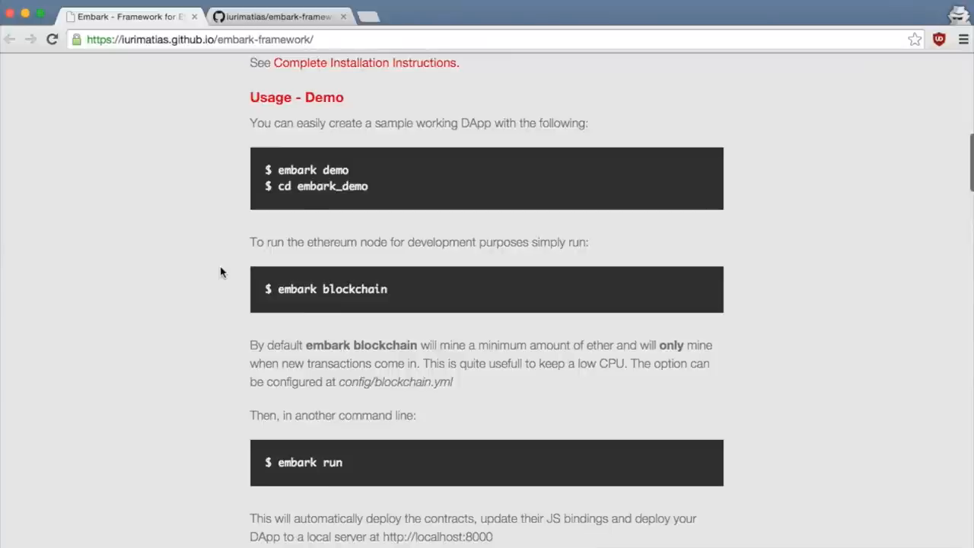
{"action": "scroll", "scroll_direction": "down", "scroll_amount": 3}
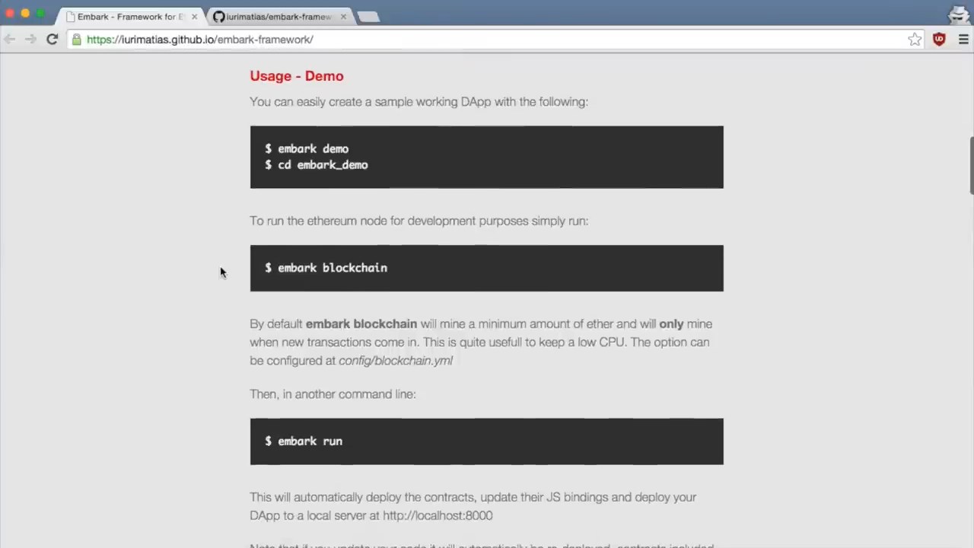
{"action": "mouse_move", "coordinate": [359, 150]}
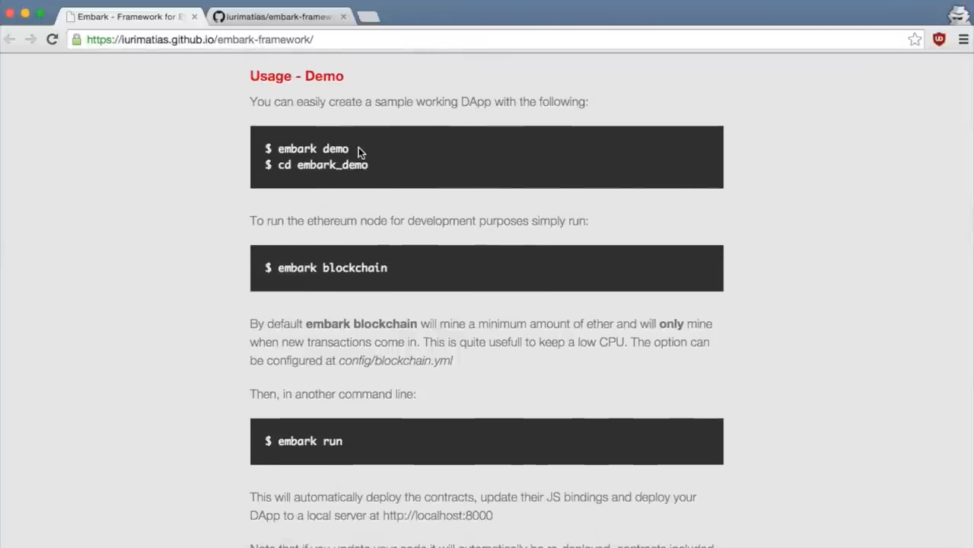
{"action": "mouse_move", "coordinate": [359, 152]}
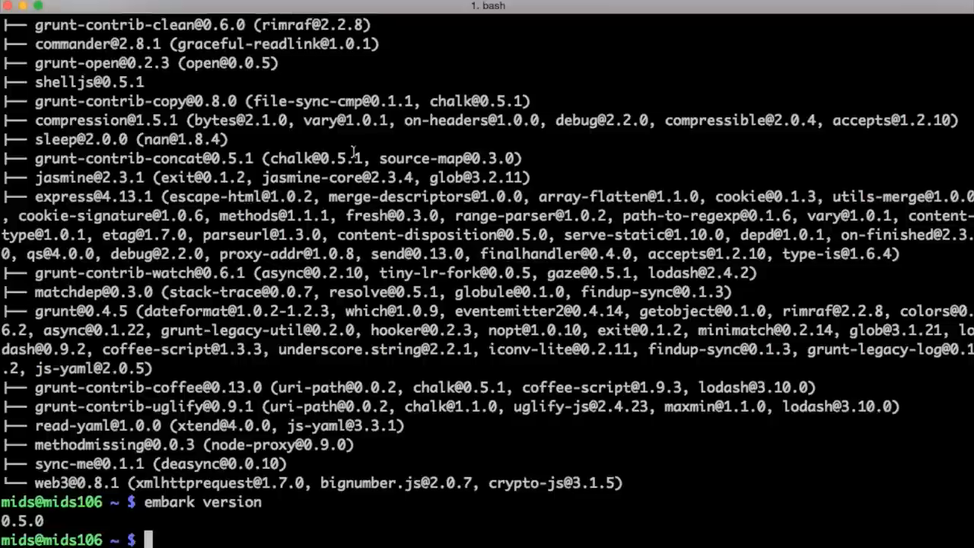
Move the shell into the Projects folder before creating the demo project
{"action": "type", "text": "cd Projects/"}
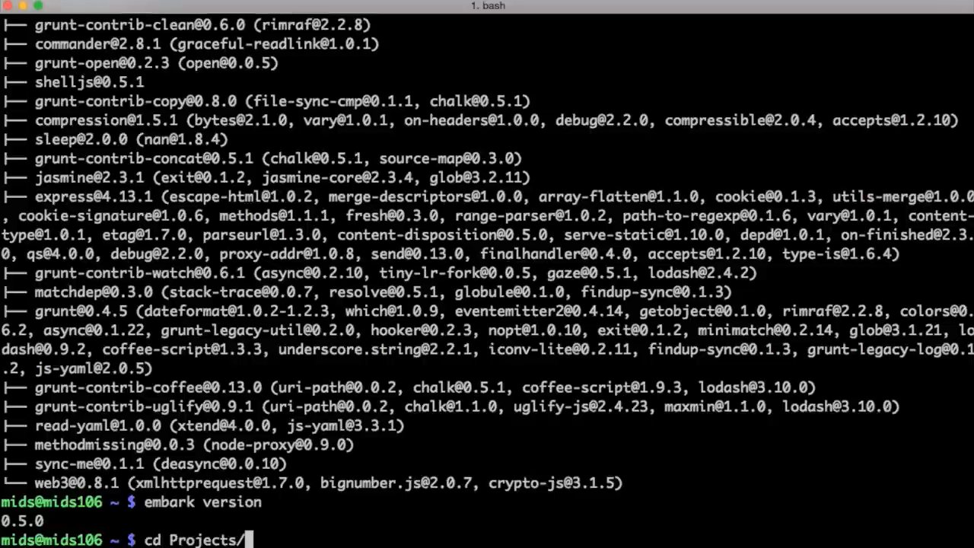
{"action": "key", "text": "Return"}
{"action": "type", "text": "ls -l"}
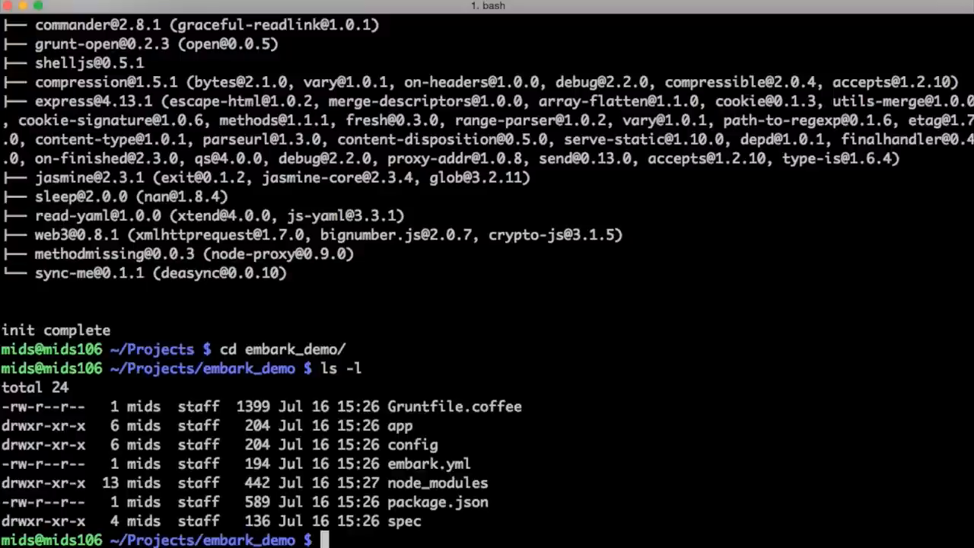
{"action": "mouse_move", "coordinate": [271, 503]}
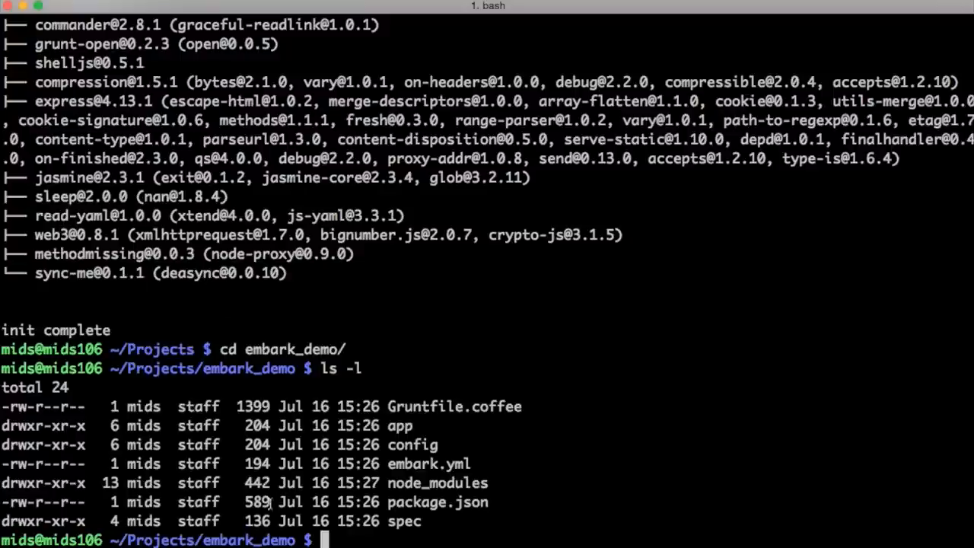
{"action": "mouse_move", "coordinate": [427, 357]}
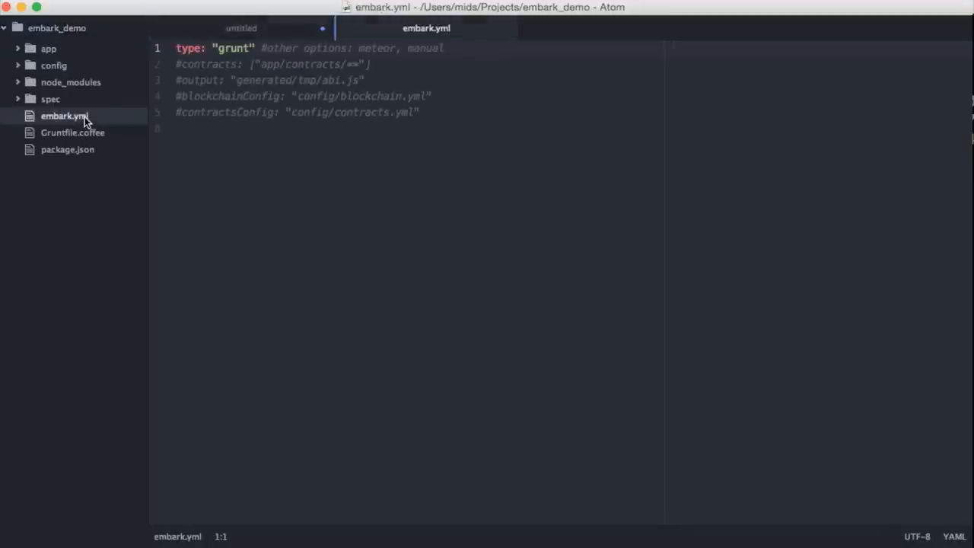
{"action": "mouse_move", "coordinate": [74, 125]}
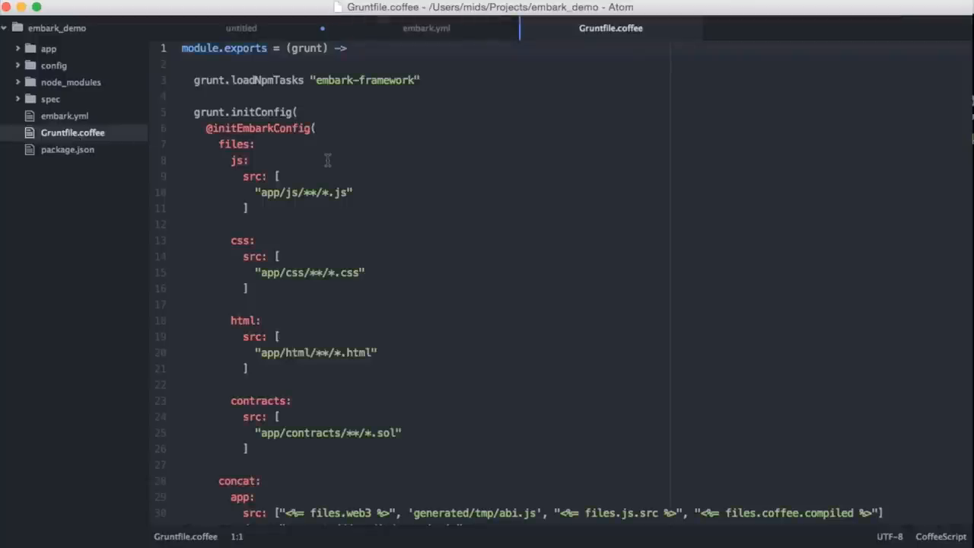
{"action": "mouse_move", "coordinate": [253, 188]}
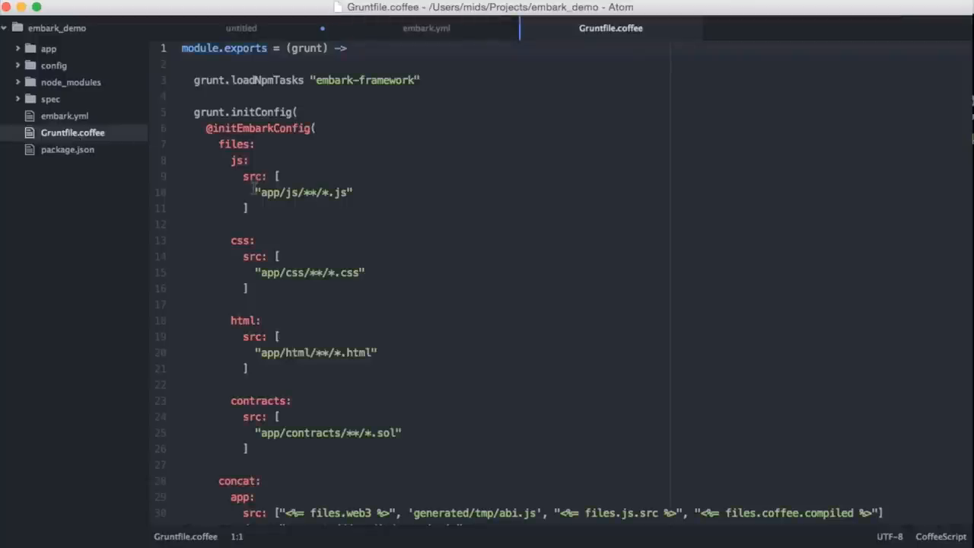
{"action": "mouse_move", "coordinate": [350, 342]}
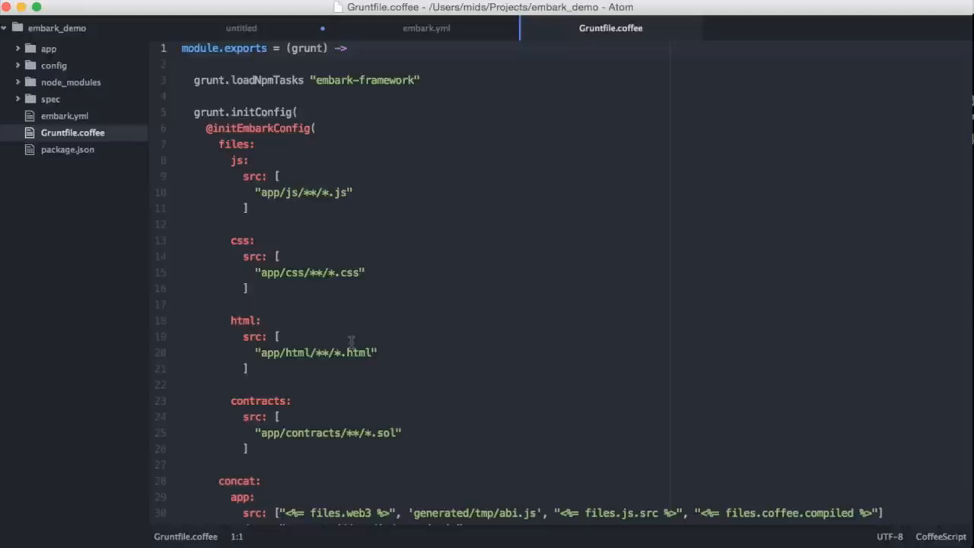
{"action": "mouse_move", "coordinate": [63, 67]}
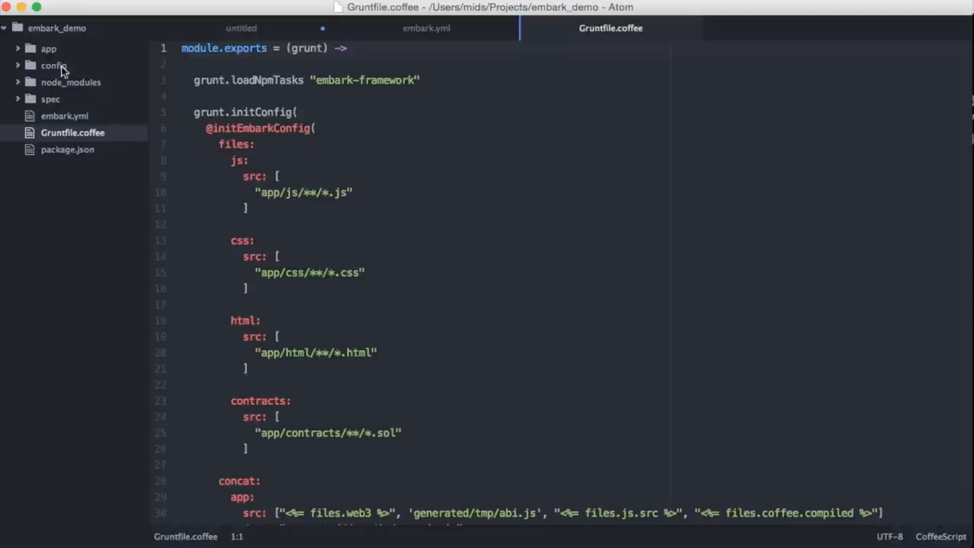
{"action": "mouse_move", "coordinate": [52, 58]}
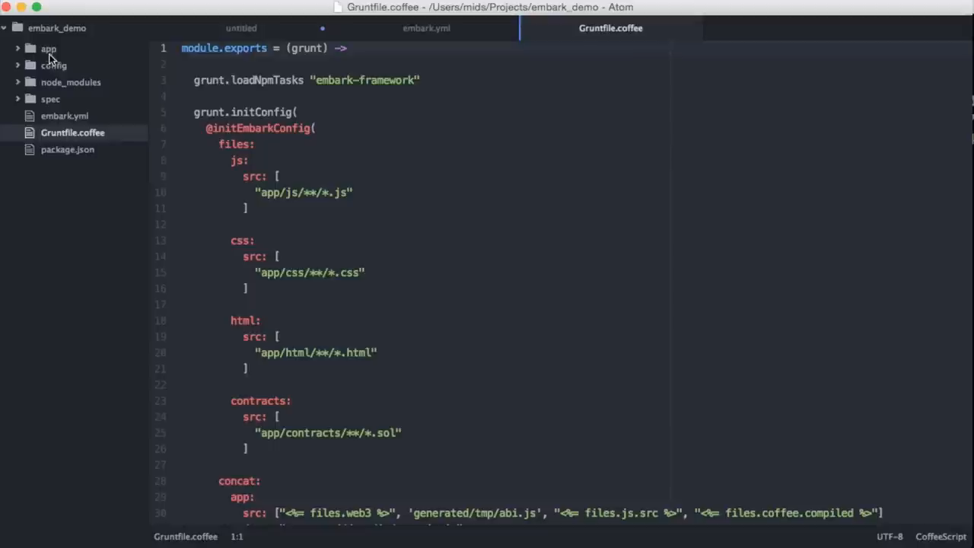
Expand the app folder in the tree view, revealing its contracts and html files
{"action": "left_click", "coordinate": [49, 47]}
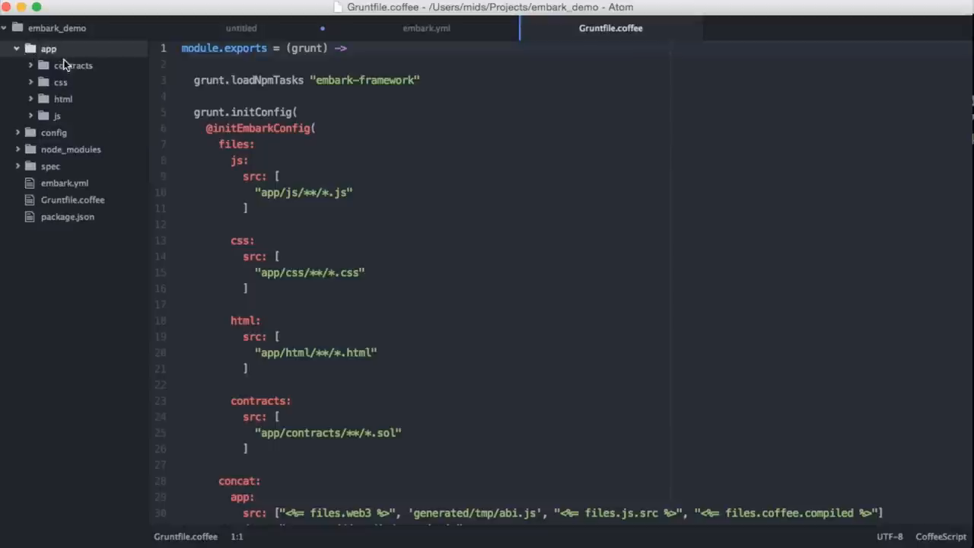
{"action": "left_click", "coordinate": [73, 64]}
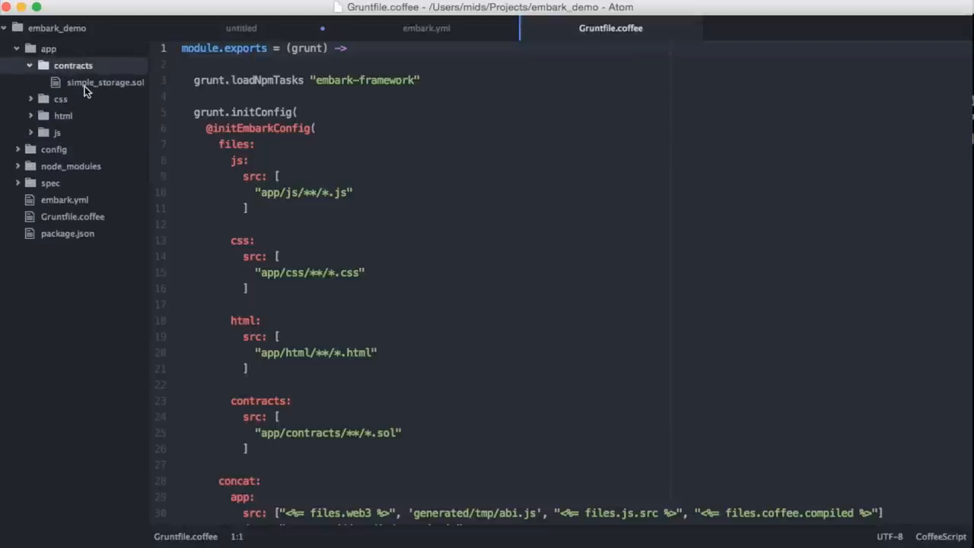
{"action": "mouse_move", "coordinate": [60, 127]}
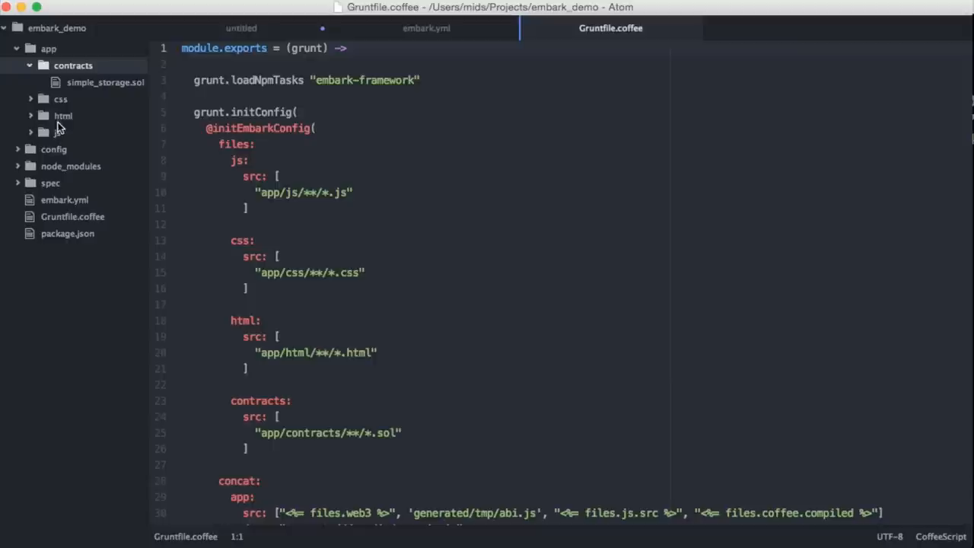
{"action": "left_click", "coordinate": [62, 115]}
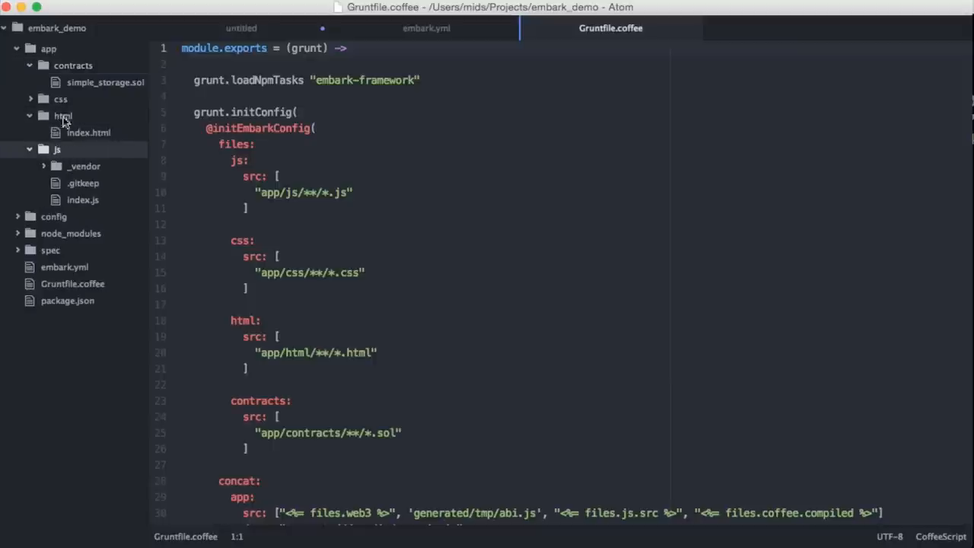
{"action": "mouse_move", "coordinate": [67, 106]}
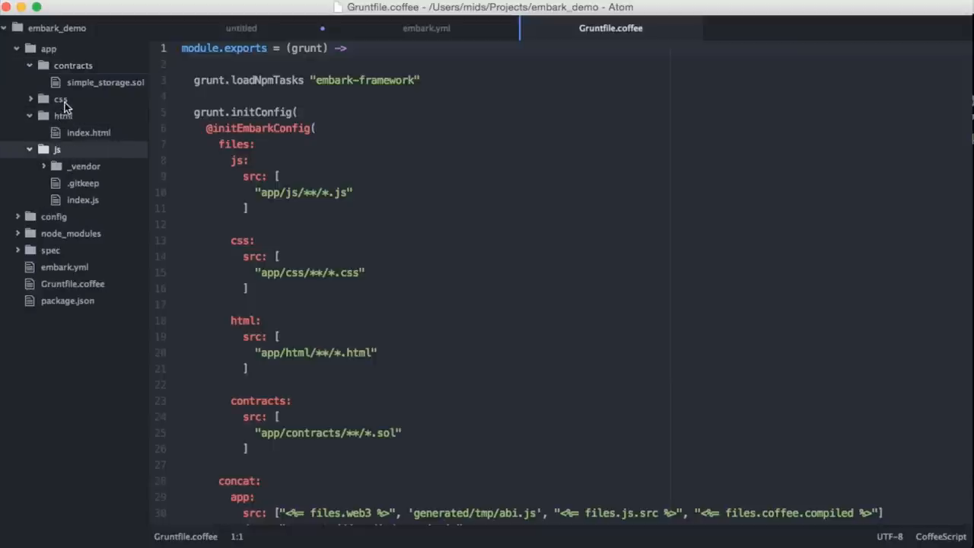
{"action": "mouse_move", "coordinate": [84, 169]}
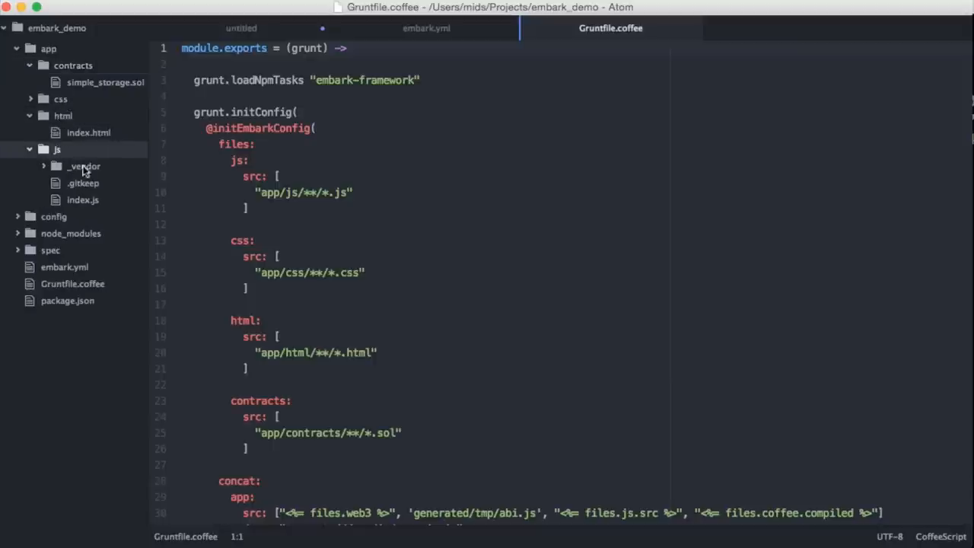
{"action": "mouse_move", "coordinate": [84, 182]}
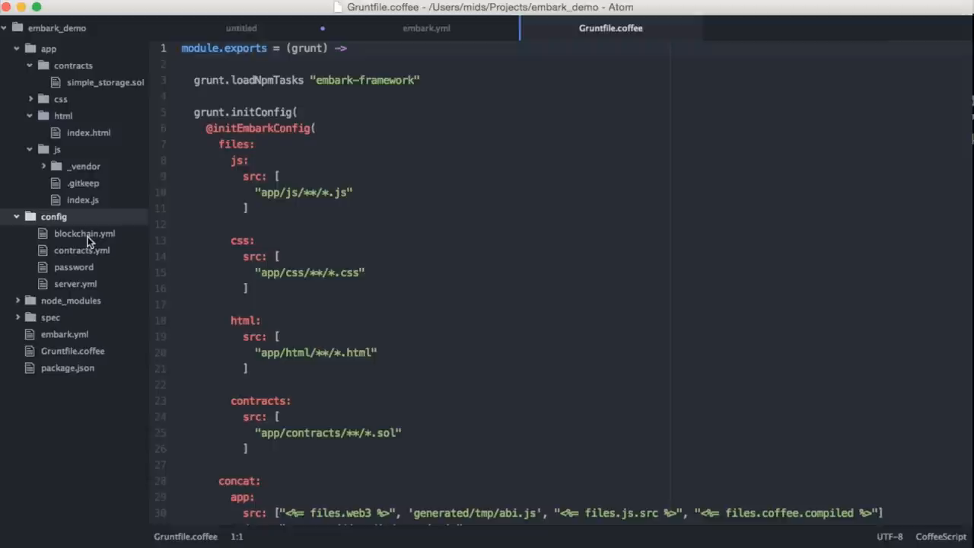
{"action": "mouse_move", "coordinate": [89, 259]}
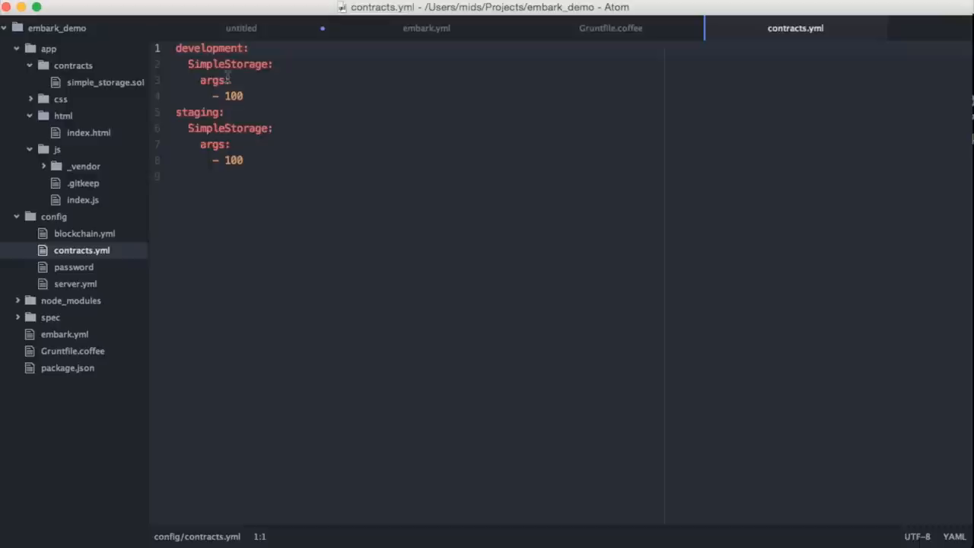
{"action": "mouse_move", "coordinate": [90, 290]}
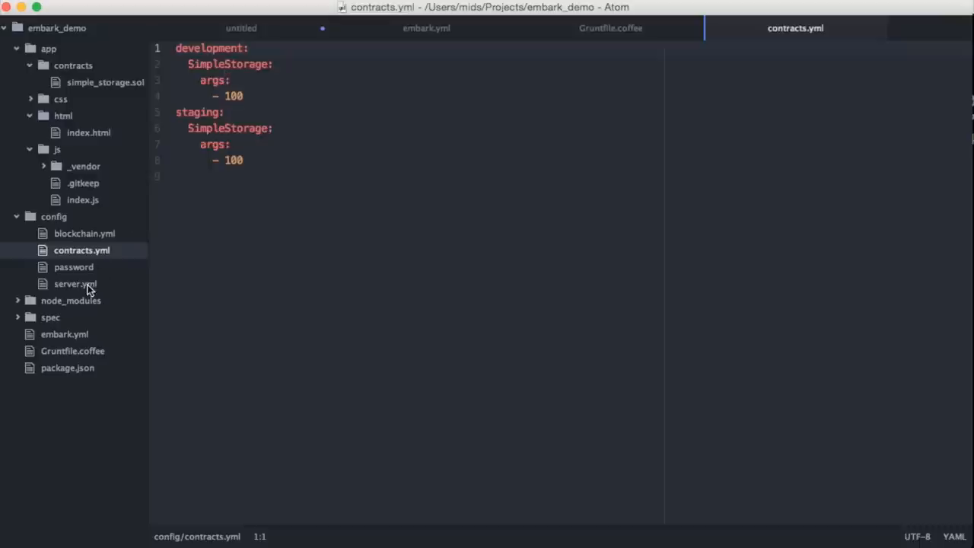
Open server.yml from the config folder, showing localhost on port 8000
{"action": "left_click", "coordinate": [76, 283]}
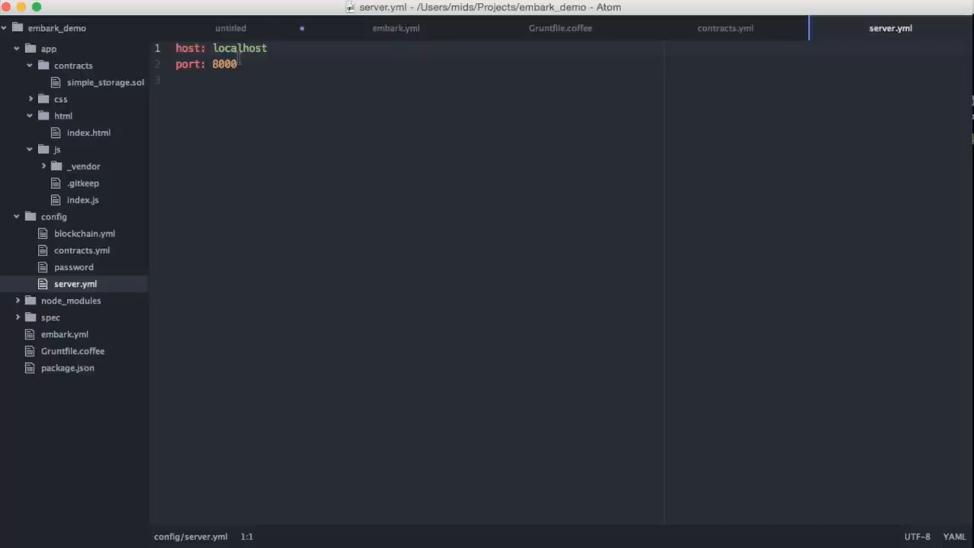
{"action": "mouse_move", "coordinate": [125, 213]}
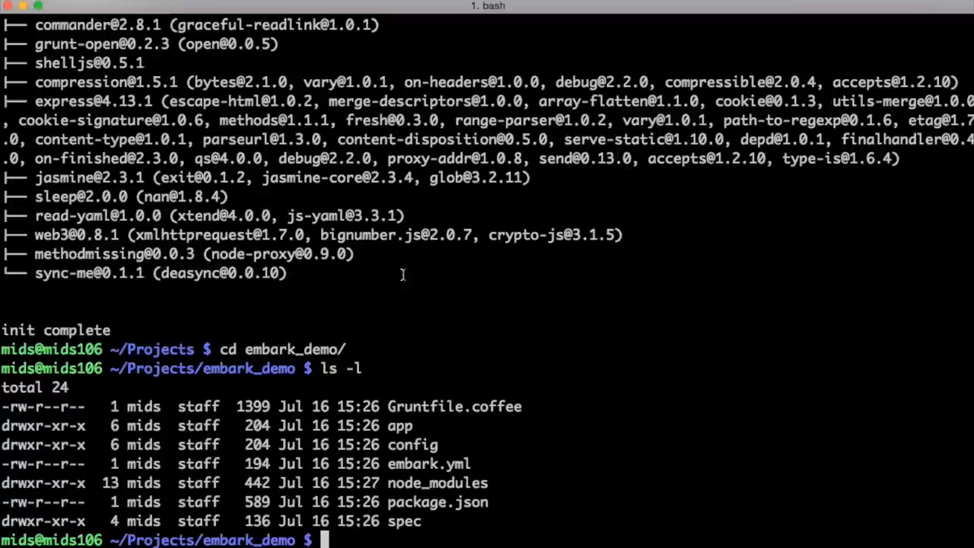
Run 'embark blockchain', follow the mining output, then start a second shell session
{"action": "type", "text": "embark blockchain"}
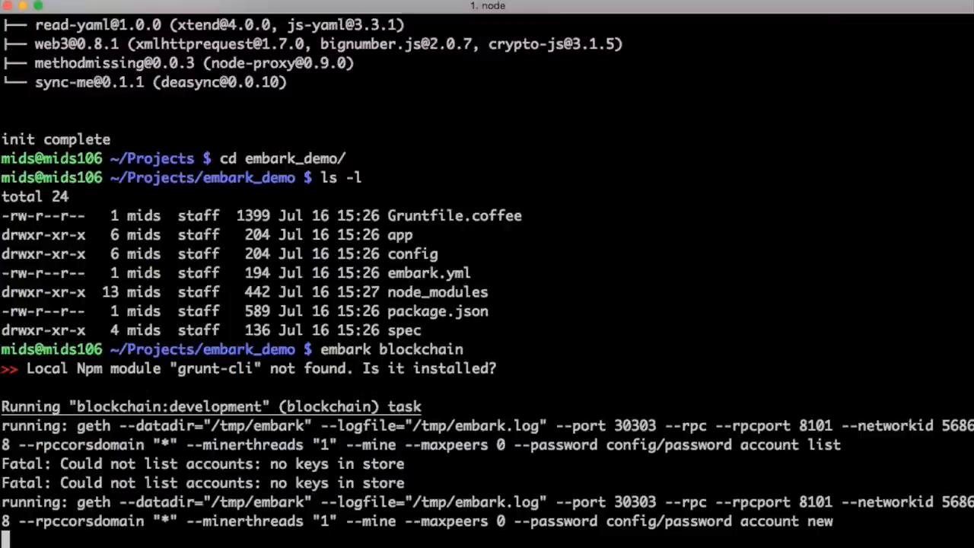
{"action": "scroll", "scroll_direction": "down", "scroll_amount": 3}
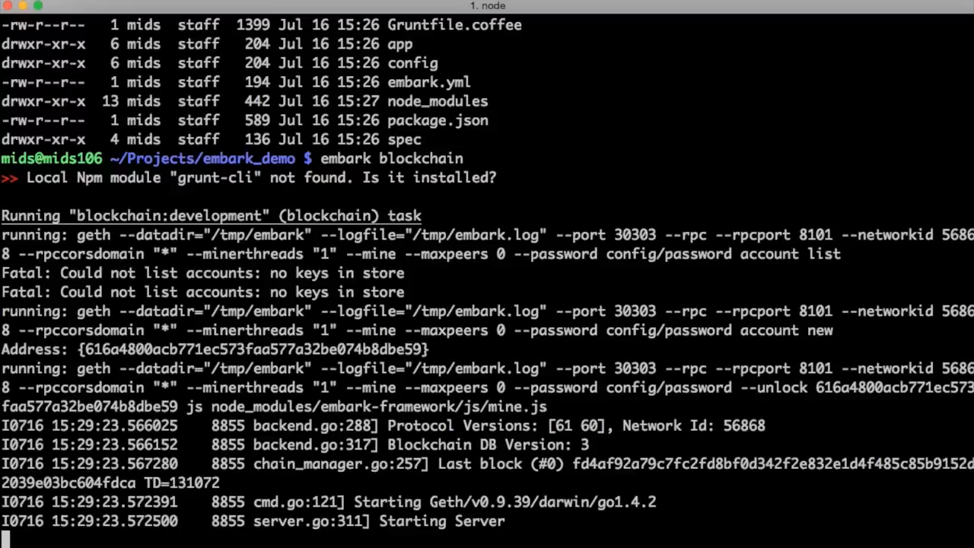
{"action": "scroll", "scroll_direction": "down", "scroll_amount": 3}
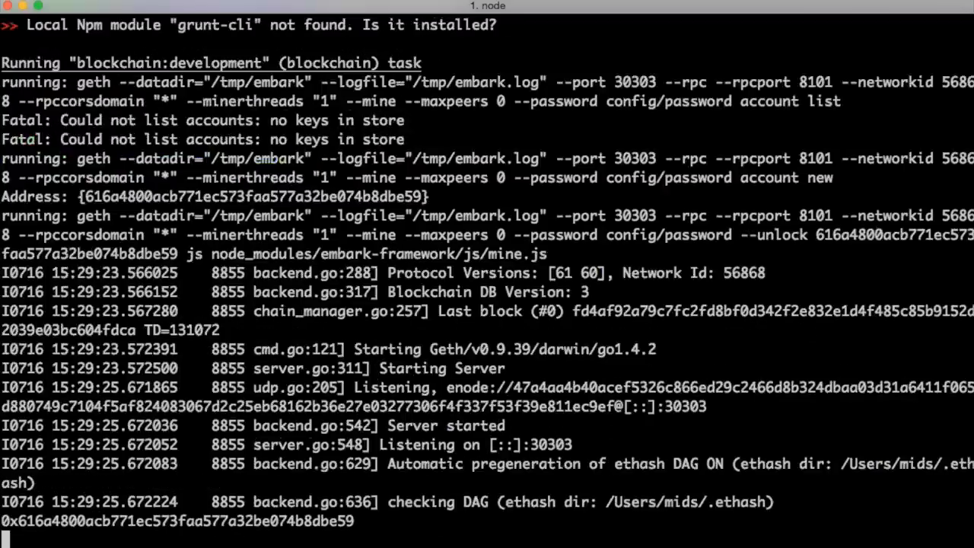
{"action": "scroll", "scroll_direction": "down", "scroll_amount": 3}
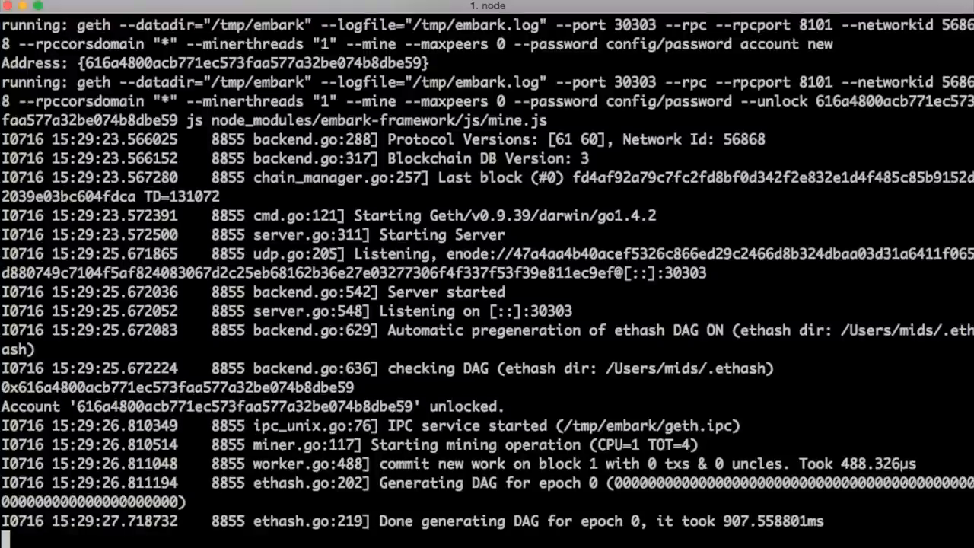
{"action": "scroll", "scroll_direction": "down", "scroll_amount": 3}
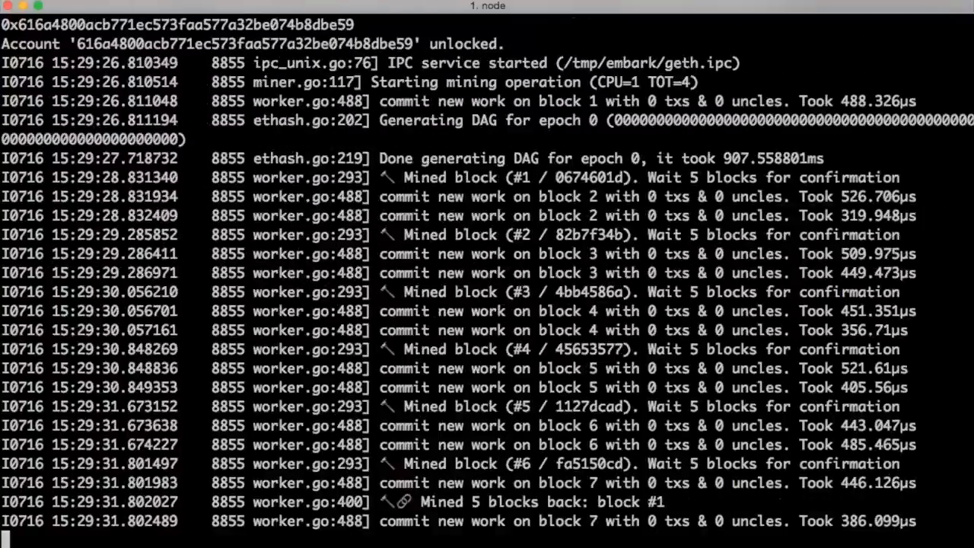
{"action": "scroll", "scroll_direction": "down", "scroll_amount": 3}
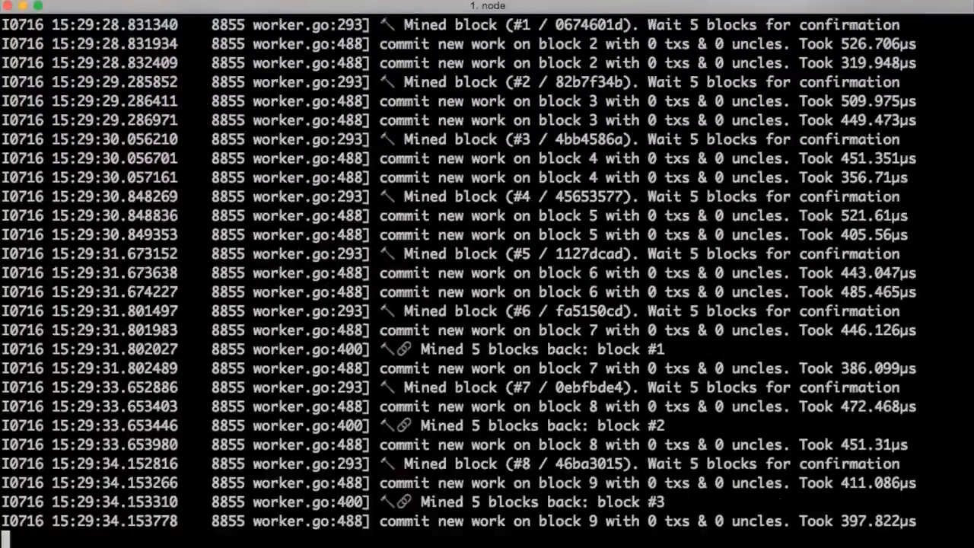
{"action": "scroll", "scroll_direction": "down", "scroll_amount": 3}
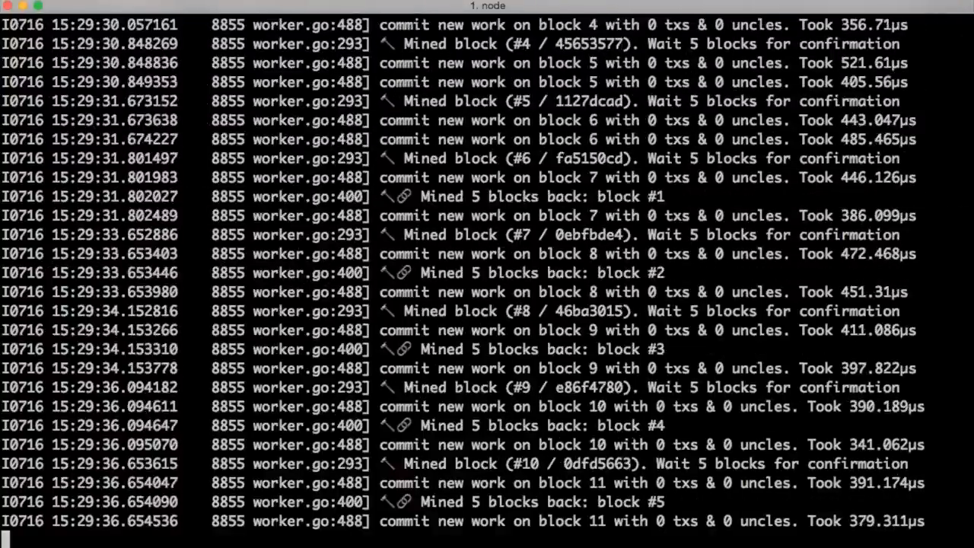
{"action": "scroll", "scroll_direction": "down", "scroll_amount": 3}
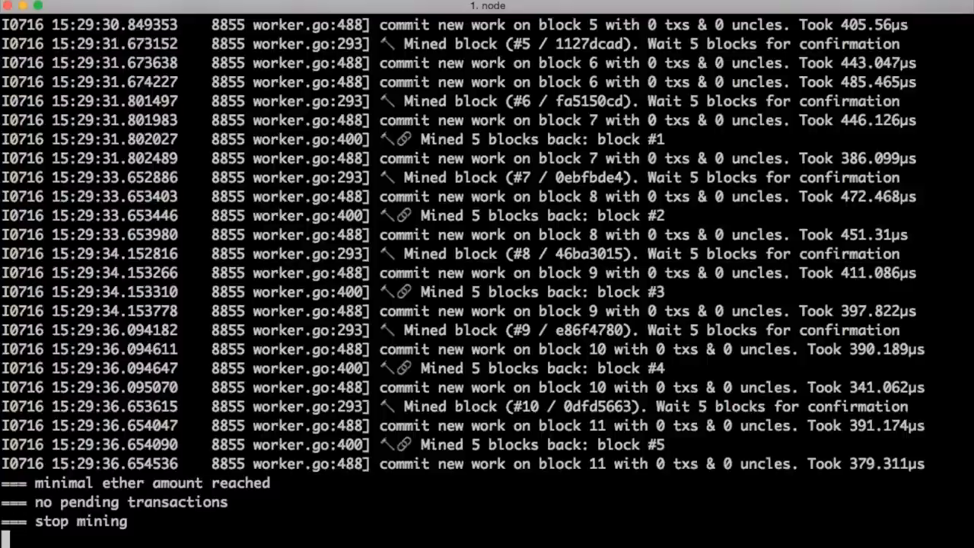
{"action": "left_click", "coordinate": [206, 21]}
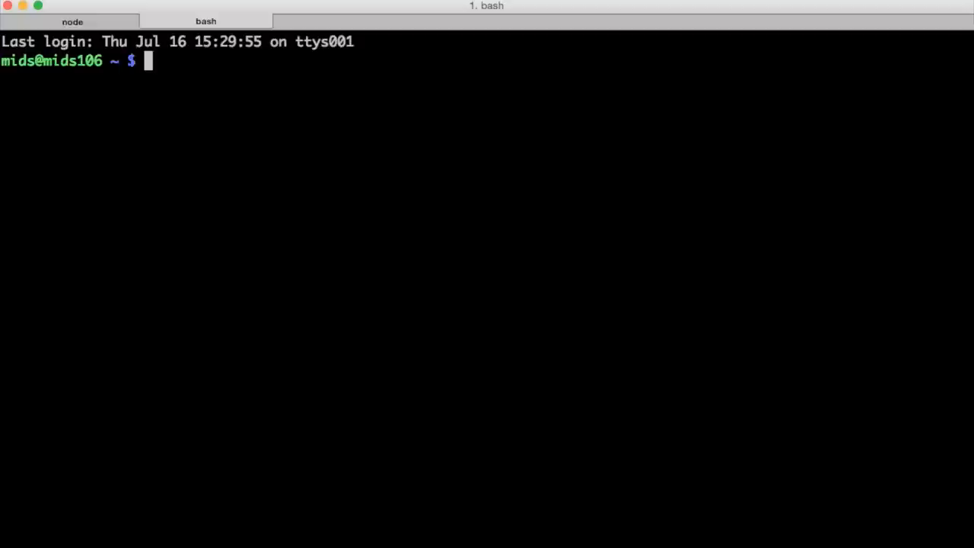
Enter Projects/embark_demo and run 'embark run' to deploy SimpleStorage and serve the DApp
{"action": "type", "text": "cd Projects/em"}
{"action": "type", "text": "embark run"}
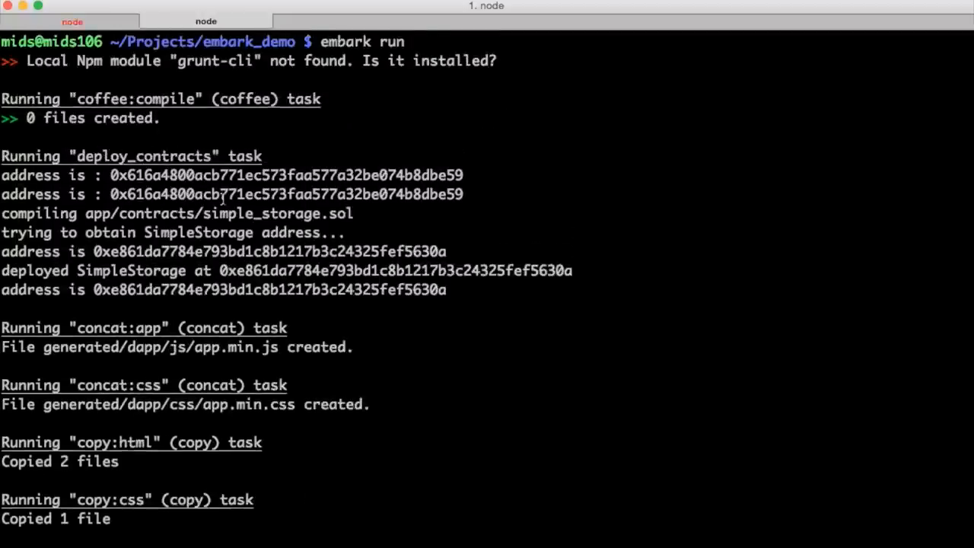
{"action": "scroll", "scroll_direction": "down", "scroll_amount": 3}
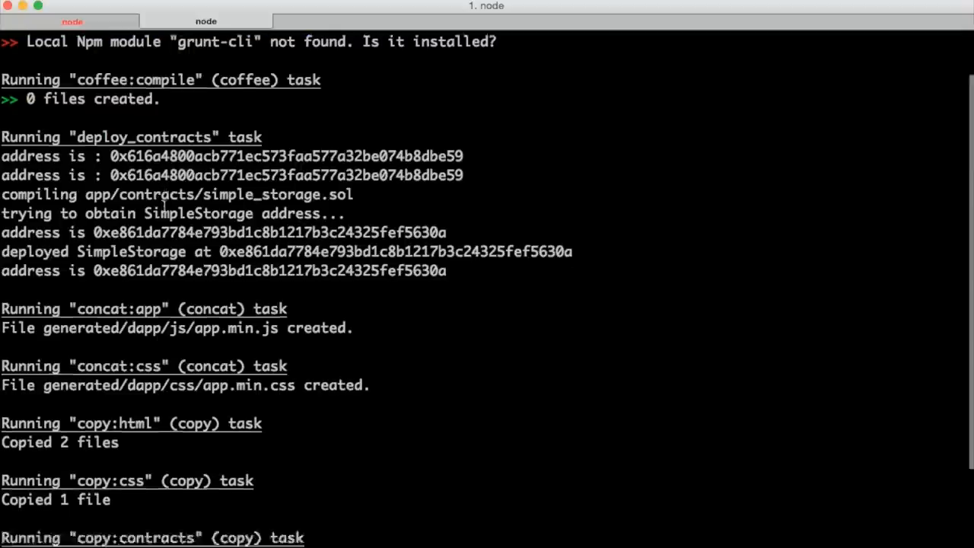
{"action": "scroll", "scroll_direction": "down", "scroll_amount": 3}
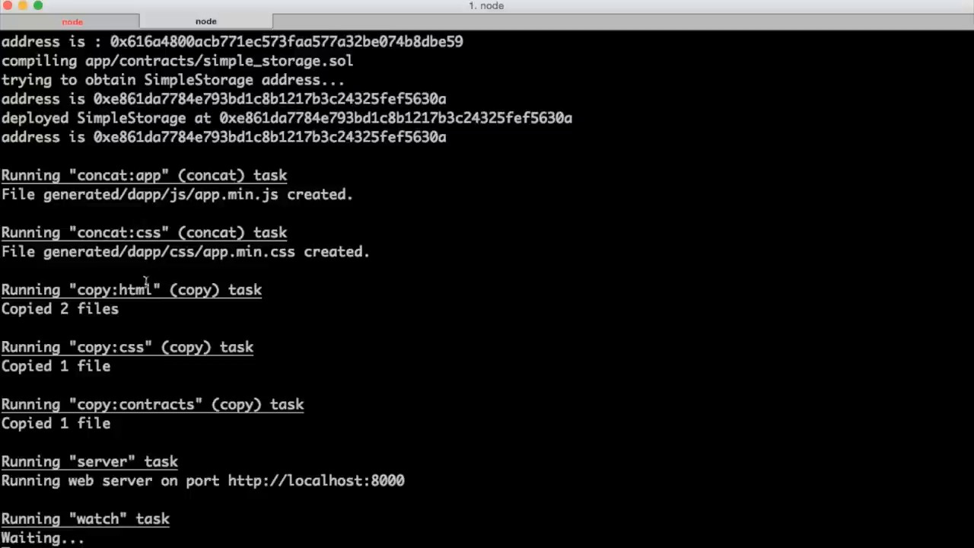
{"action": "mouse_move", "coordinate": [171, 396]}
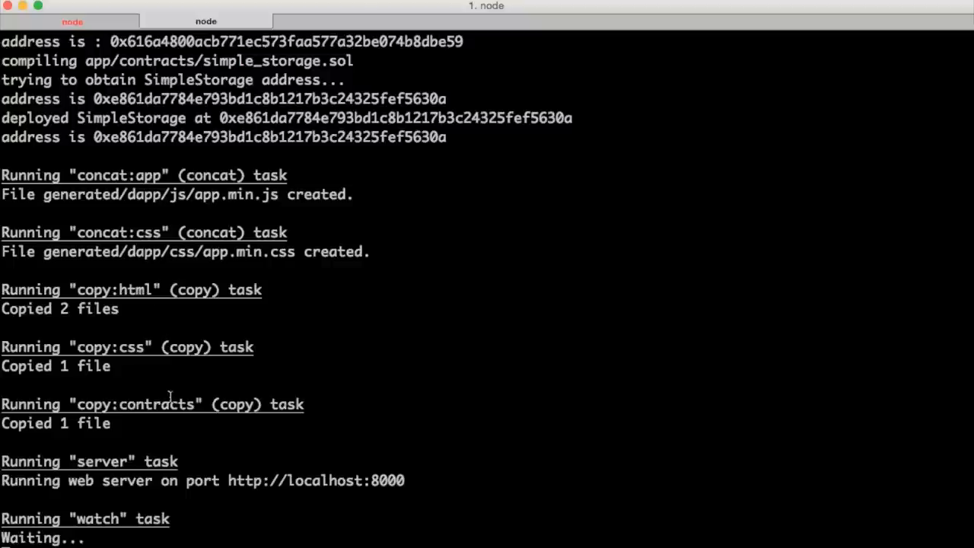
{"action": "mouse_move", "coordinate": [132, 304]}
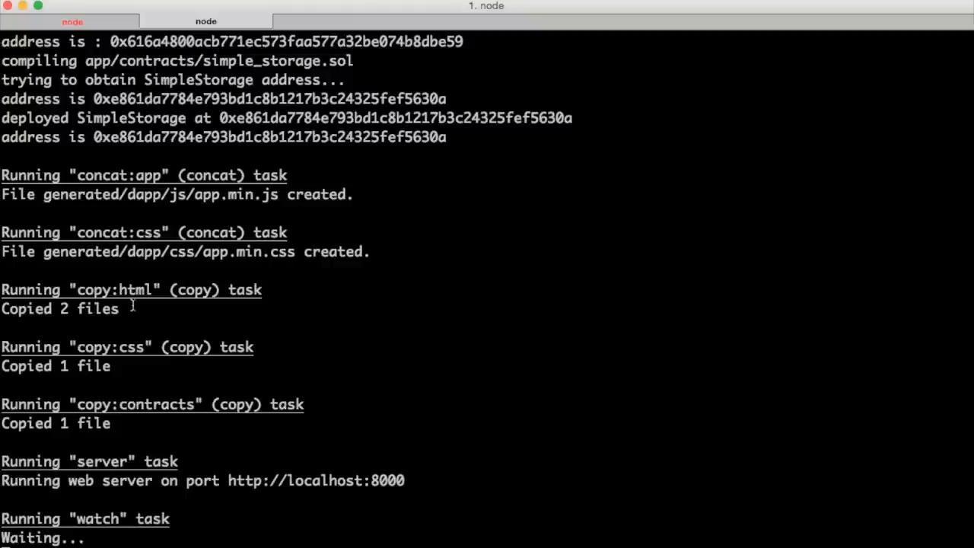
{"action": "mouse_move", "coordinate": [195, 454]}
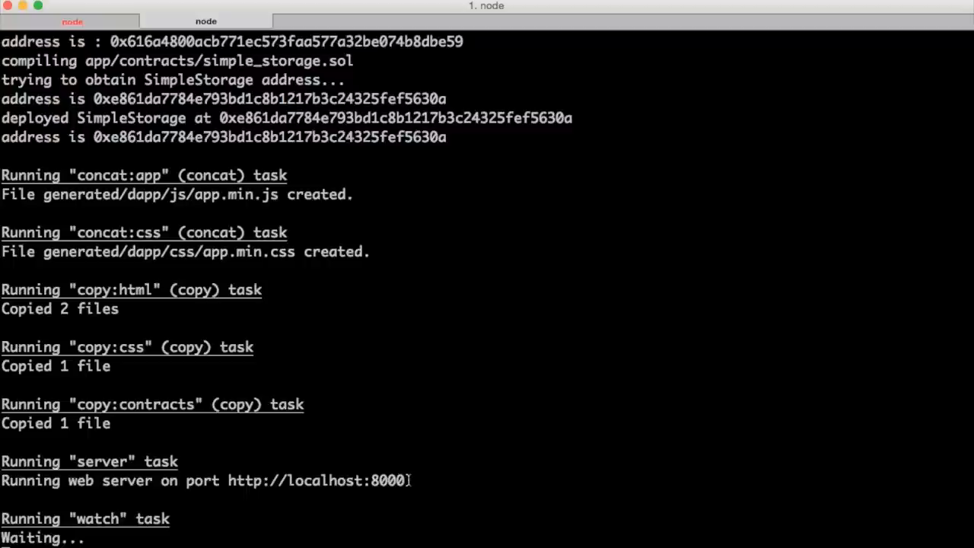
{"action": "mouse_move", "coordinate": [88, 15]}
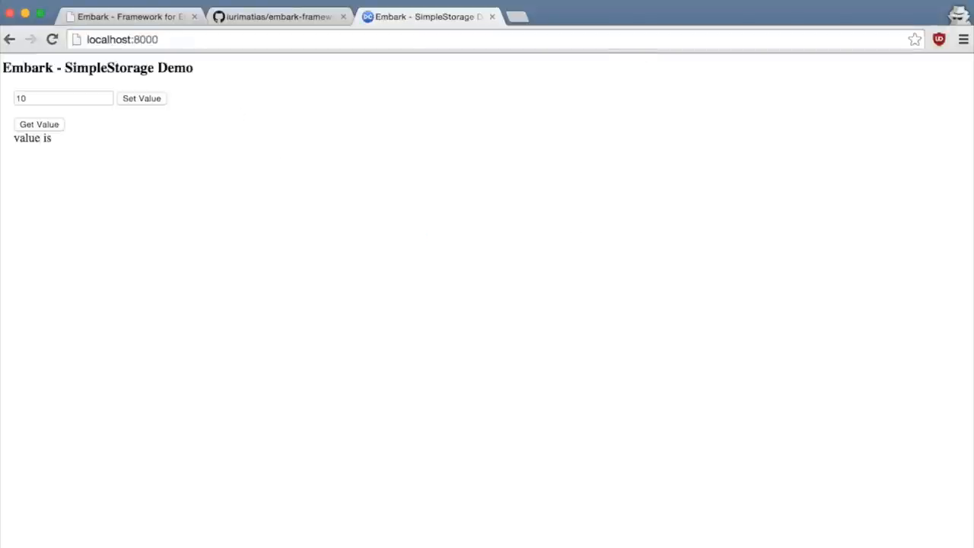
{"action": "mouse_move", "coordinate": [174, 119]}
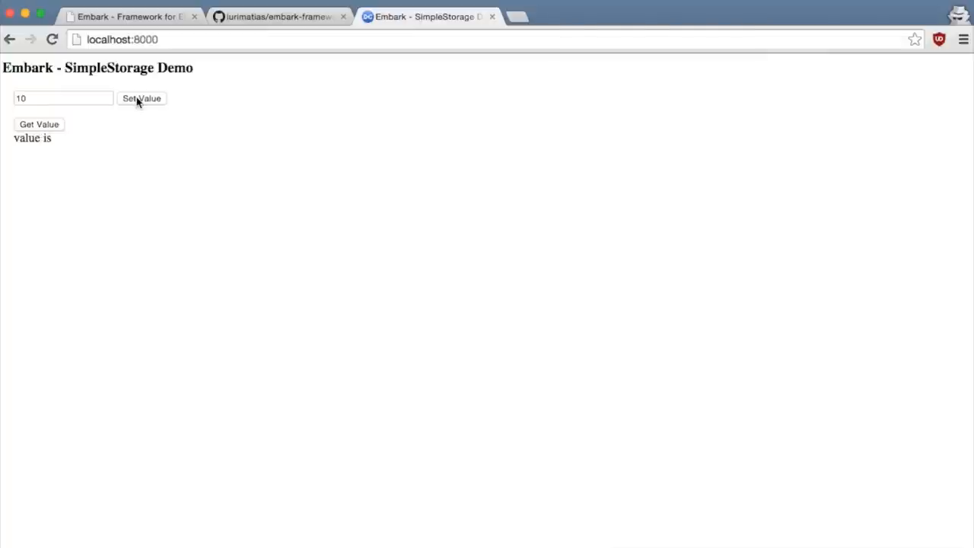
Get the stored value 100, replace the field with 55 and set it, then read the value again
{"action": "left_click", "coordinate": [40, 125]}
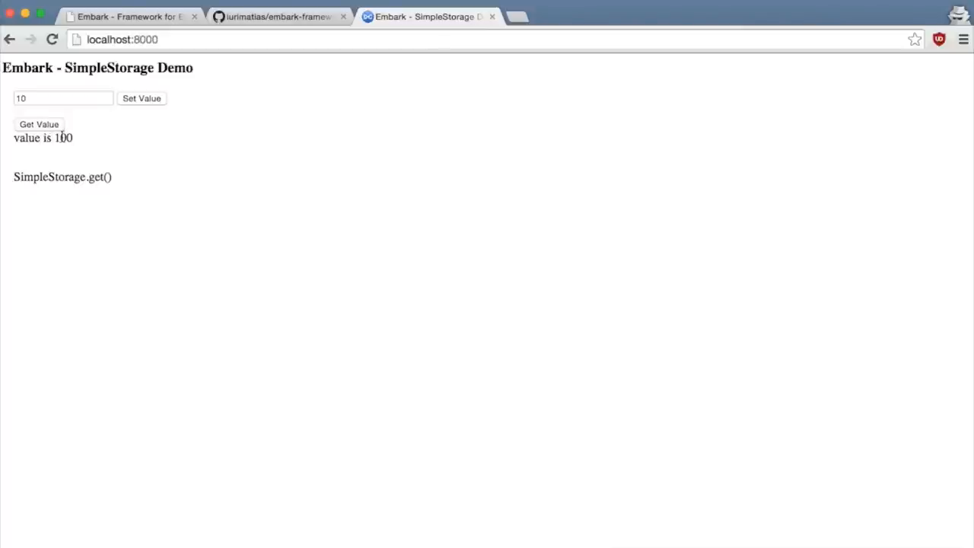
{"action": "double_click", "coordinate": [64, 137]}
{"action": "type", "text": "5"}
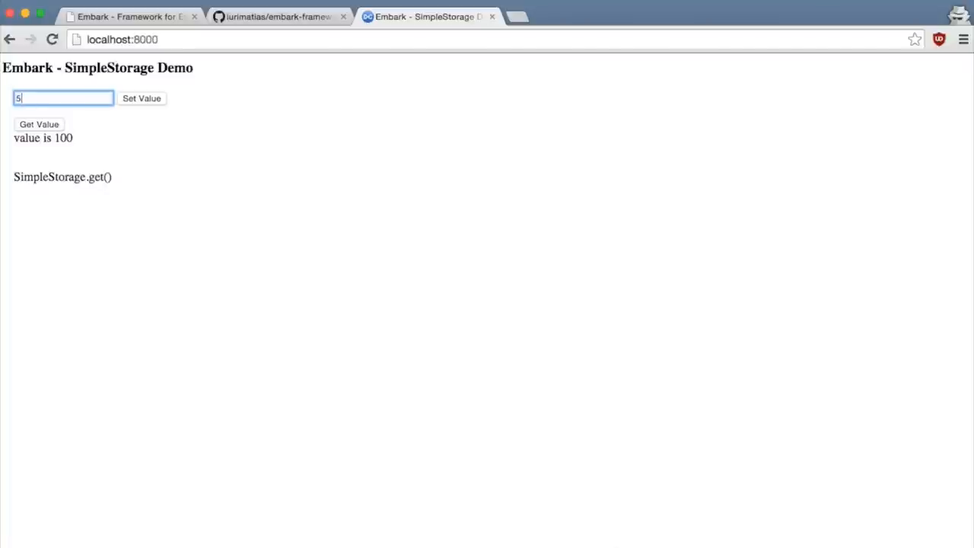
{"action": "left_click", "coordinate": [142, 97]}
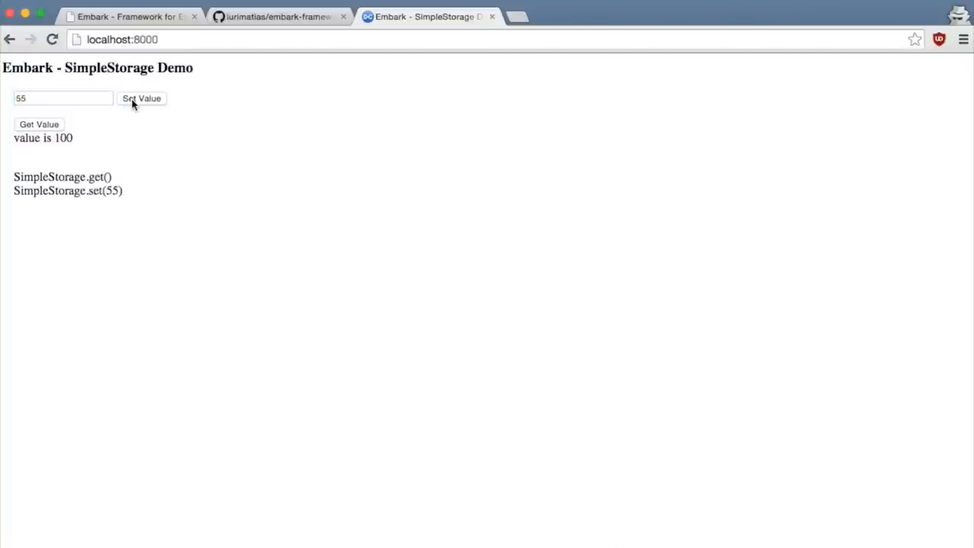
{"action": "mouse_move", "coordinate": [124, 195]}
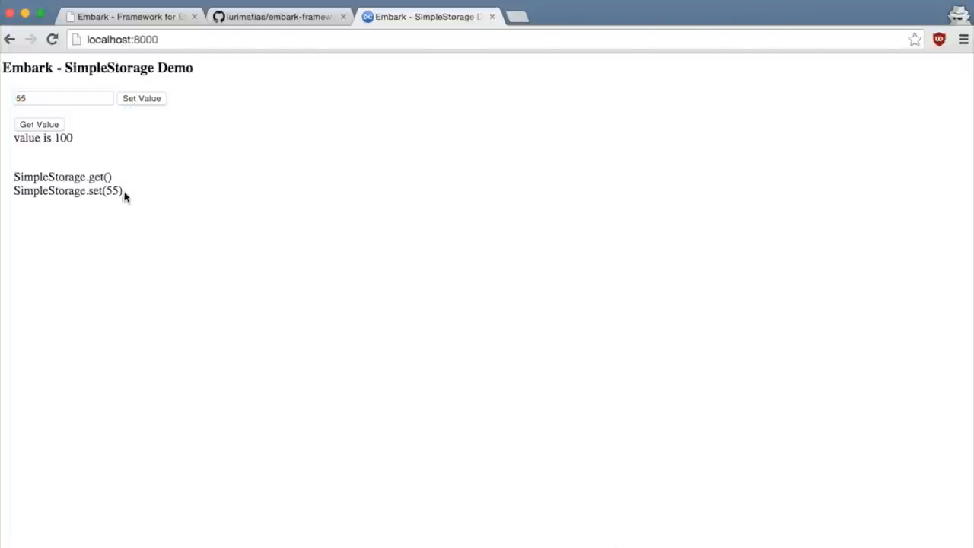
{"action": "mouse_move", "coordinate": [114, 177]}
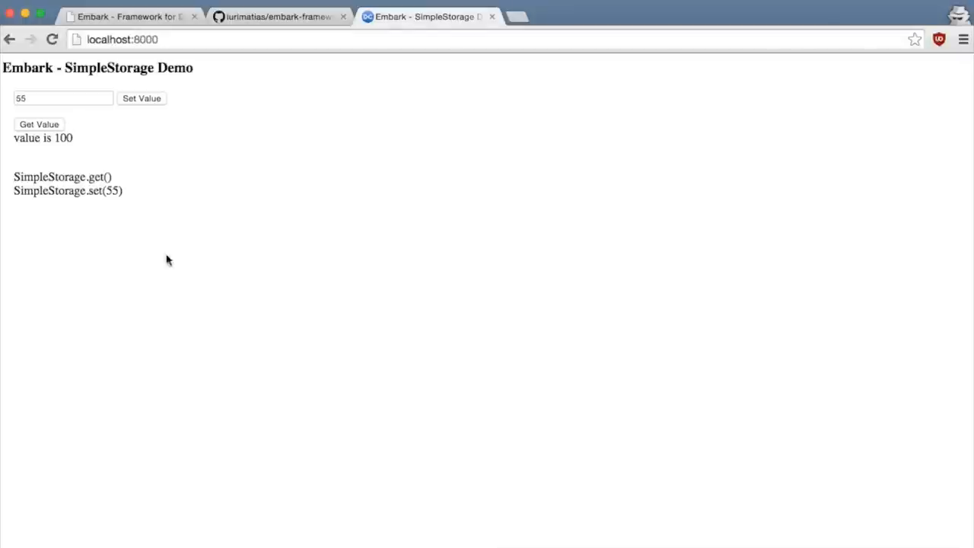
{"action": "left_click", "coordinate": [39, 125]}
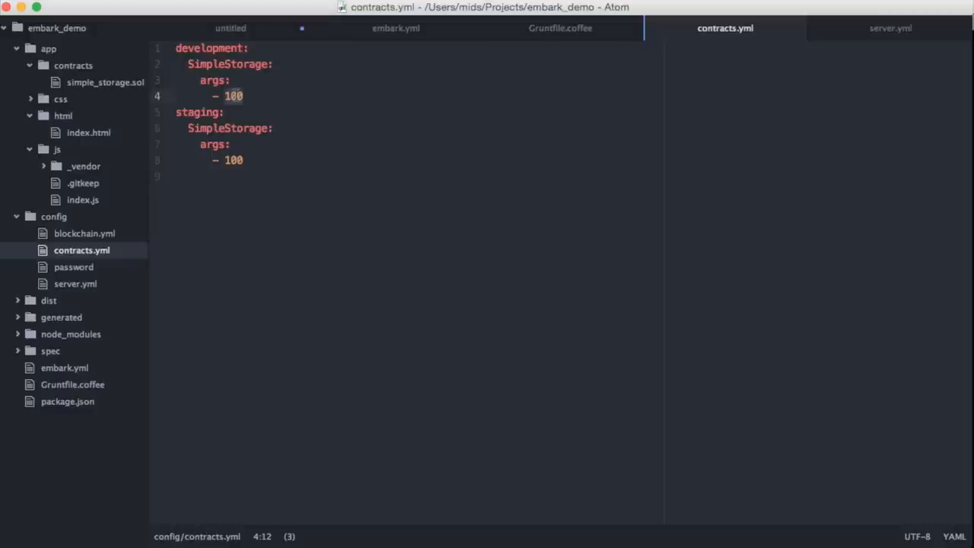
Open simple_storage.sol and then index.html from the app folder
{"action": "left_click", "coordinate": [105, 82]}
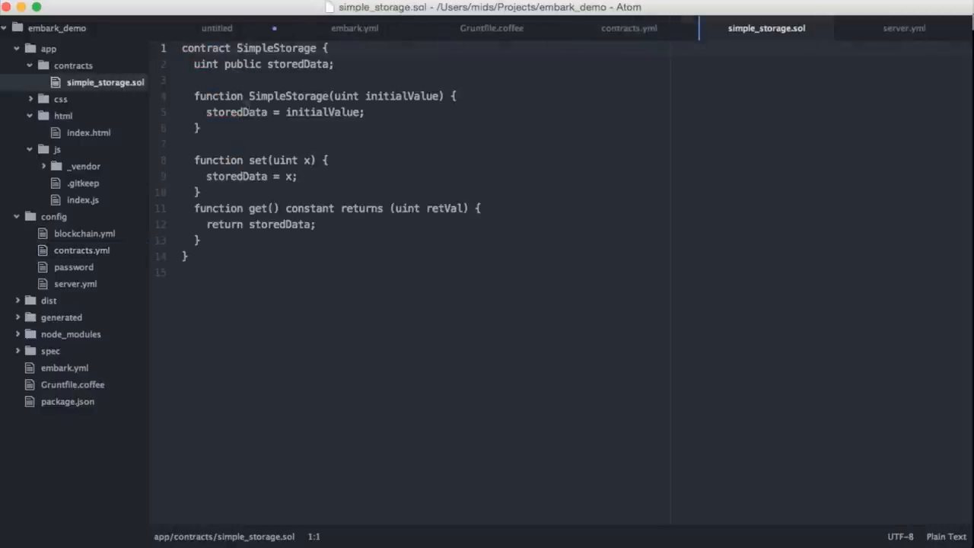
{"action": "mouse_move", "coordinate": [319, 134]}
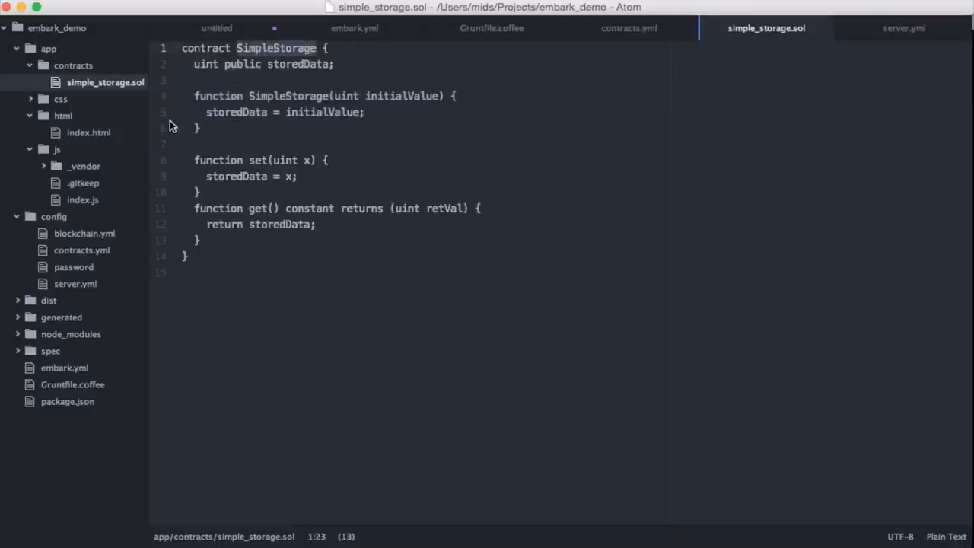
{"action": "mouse_move", "coordinate": [89, 200]}
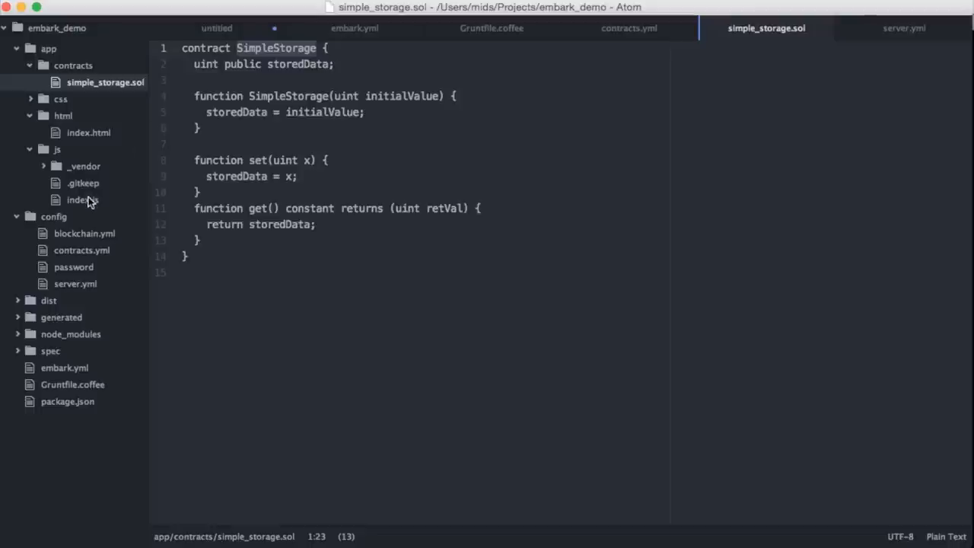
{"action": "left_click", "coordinate": [88, 133]}
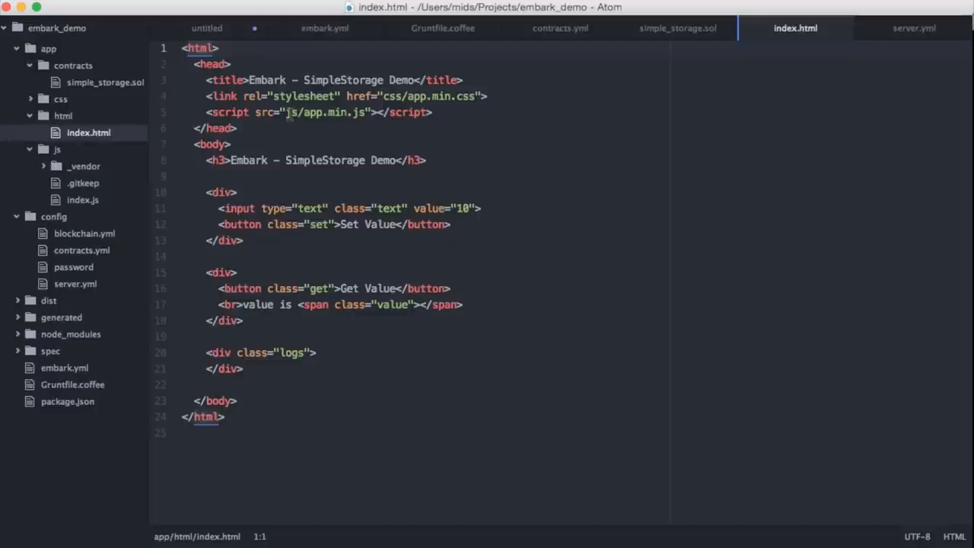
Review the Set Value and logs divs in index.html, then switch to app/js/index.js
{"action": "left_click", "coordinate": [388, 112]}
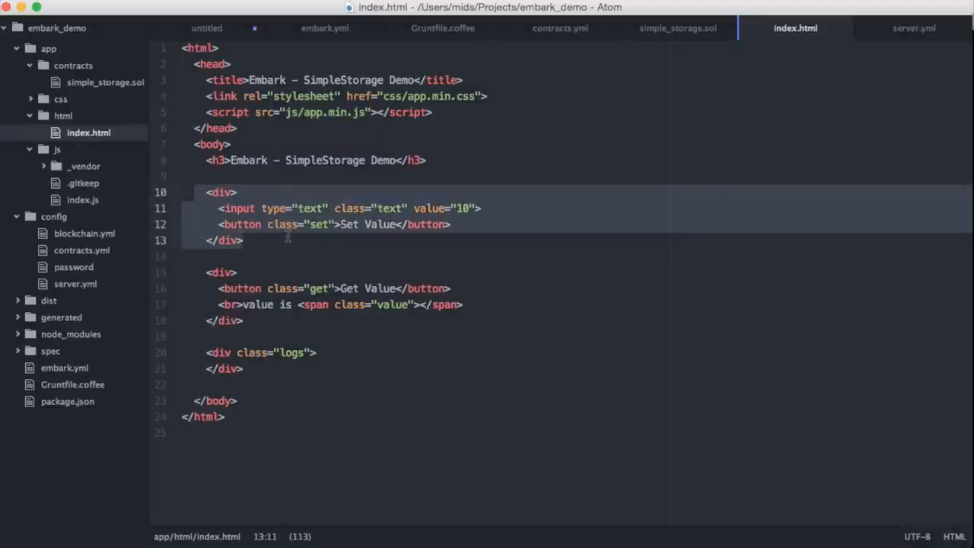
{"action": "mouse_move", "coordinate": [243, 322]}
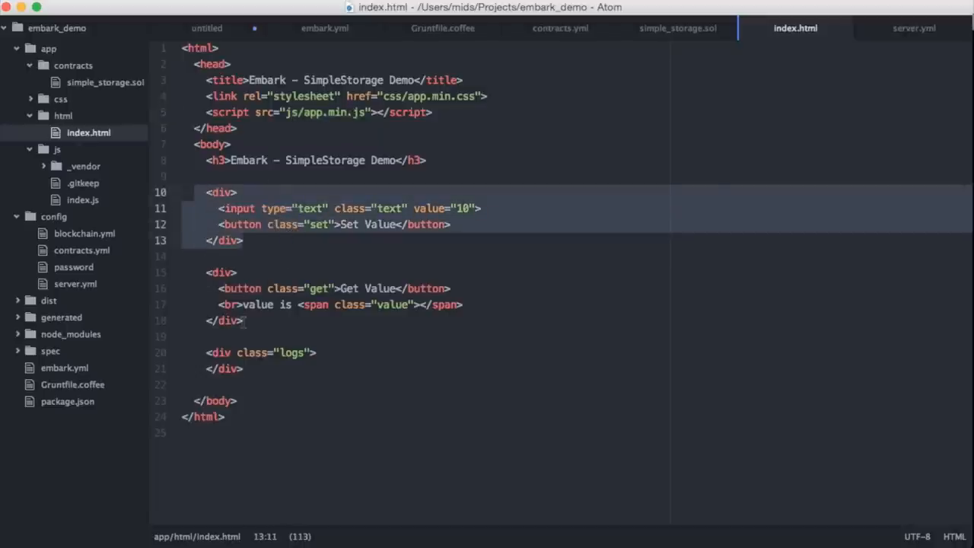
{"action": "left_click", "coordinate": [262, 370]}
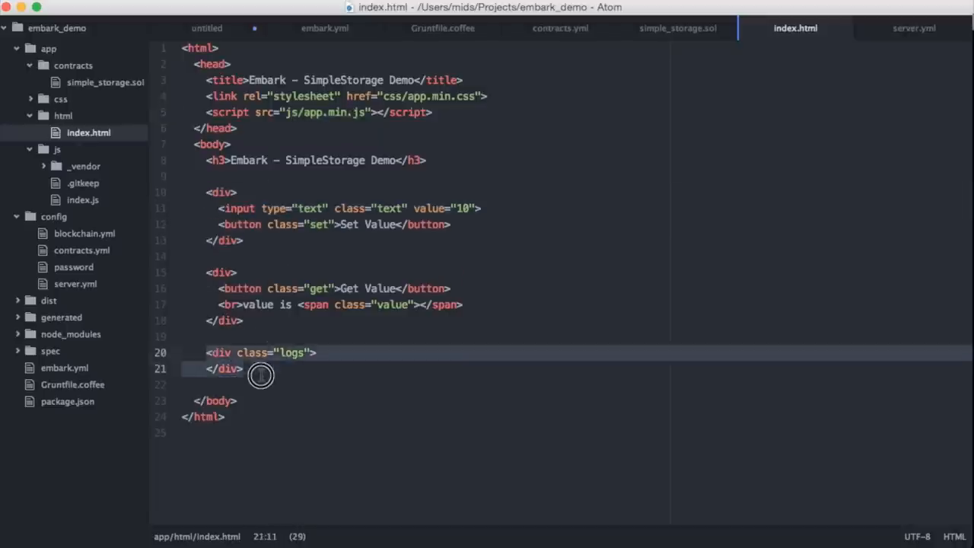
{"action": "mouse_move", "coordinate": [146, 146]}
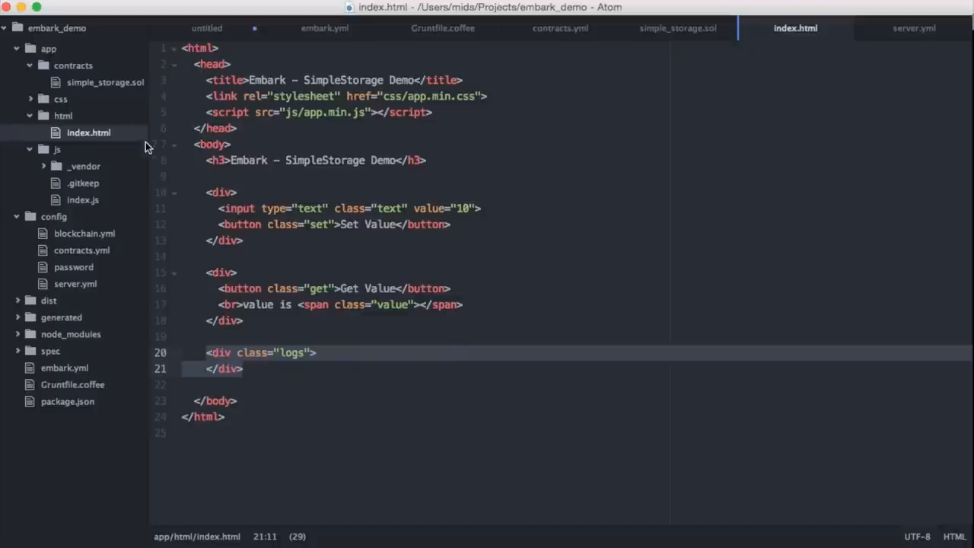
{"action": "left_click", "coordinate": [82, 200]}
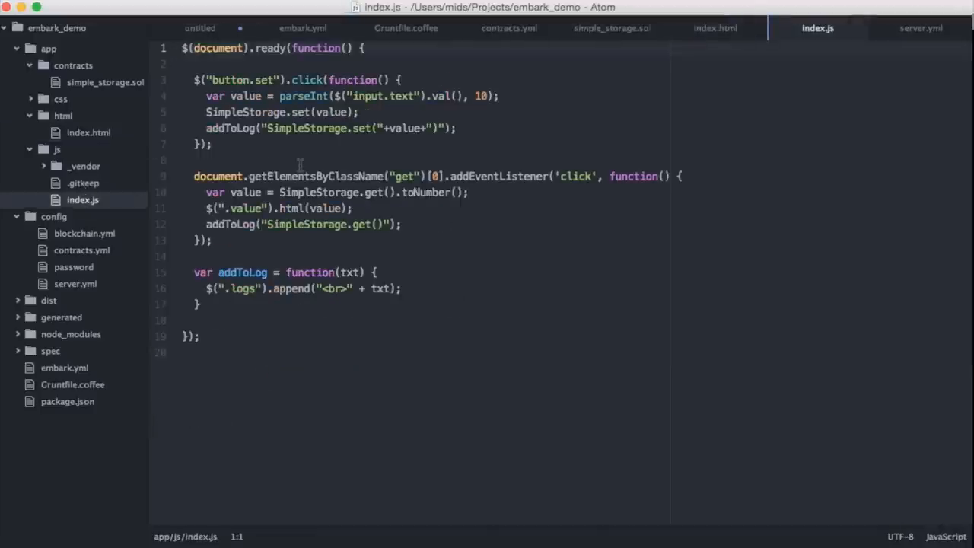
{"action": "mouse_move", "coordinate": [287, 71]}
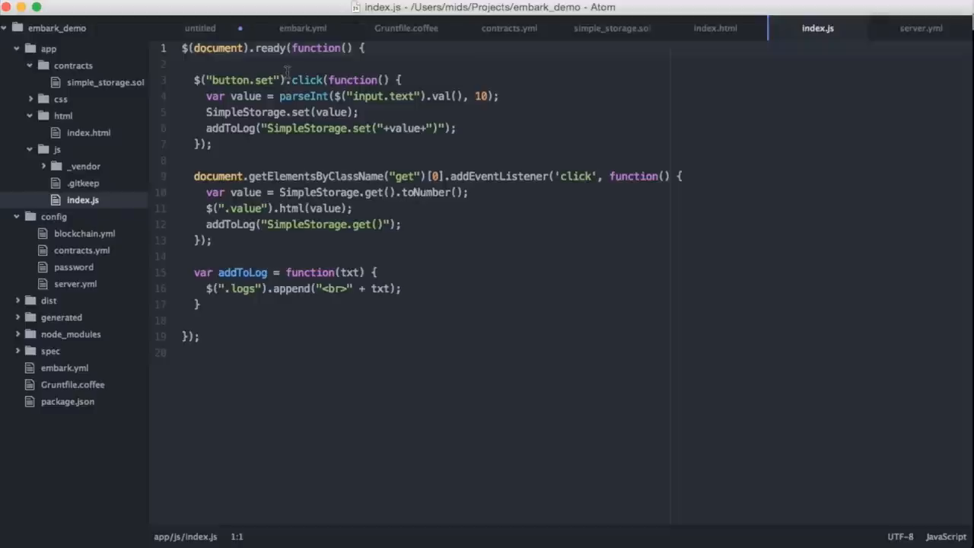
{"action": "left_click", "coordinate": [182, 47]}
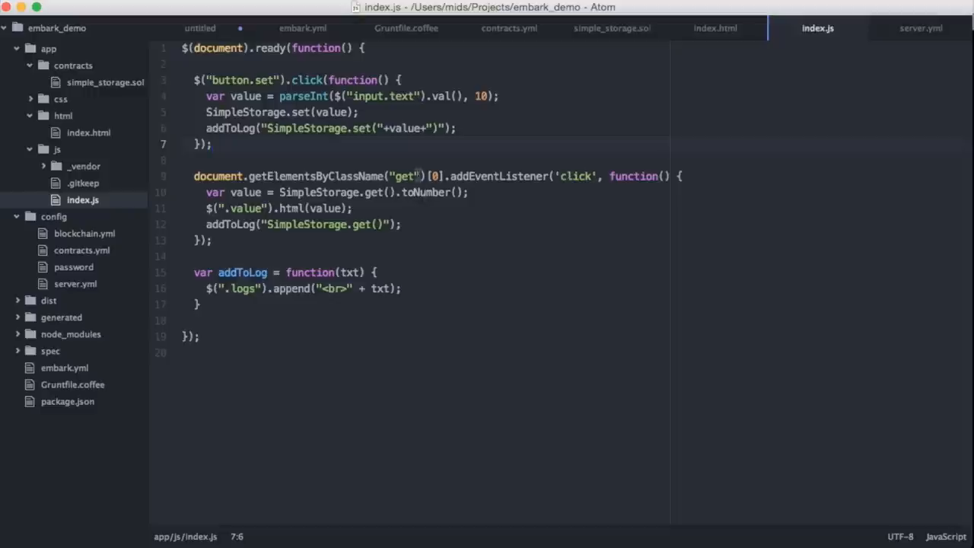
{"action": "left_click", "coordinate": [213, 143]}
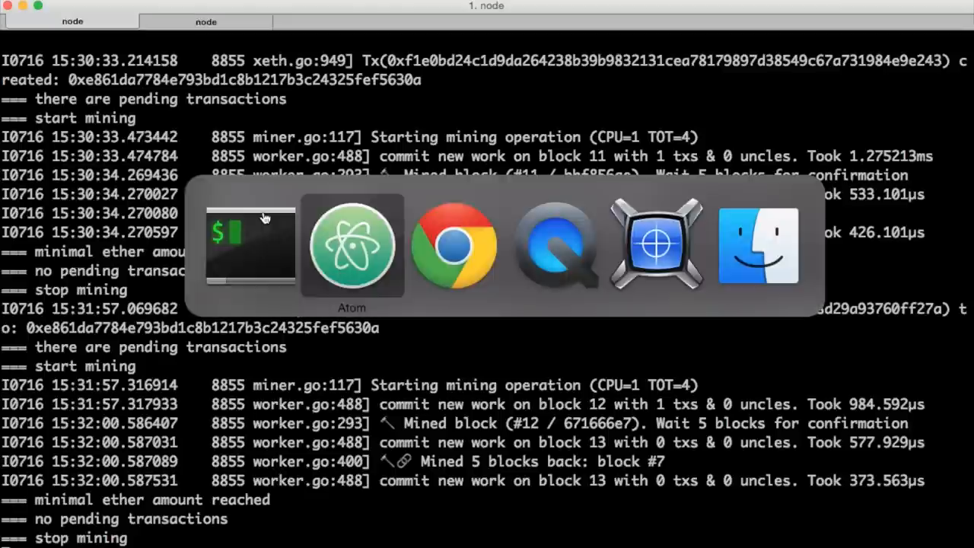
Switch from the mining log back to Atom showing index.js
{"action": "left_click", "coordinate": [453, 245]}
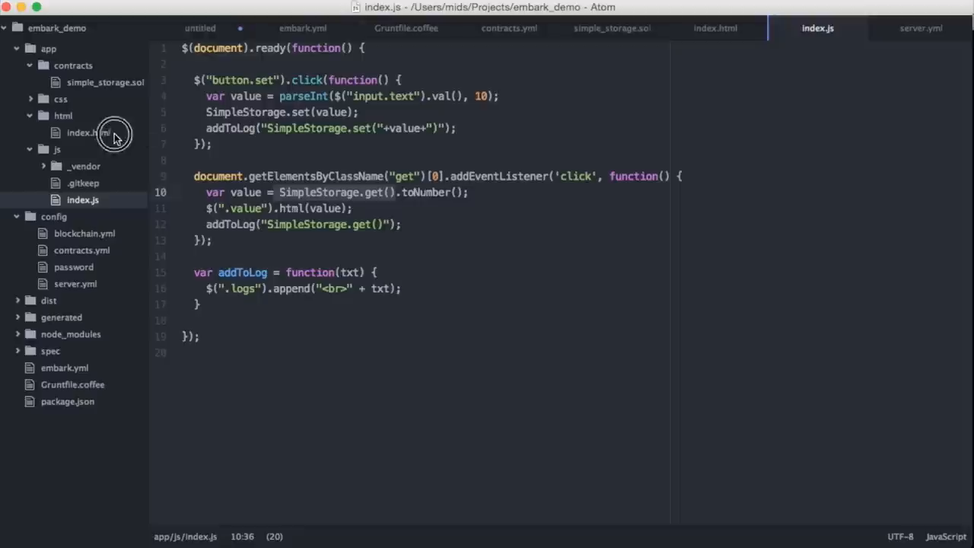
Duplicate the Set Value div in index.html as a button of class double labeled Double Value
{"action": "left_click", "coordinate": [82, 133]}
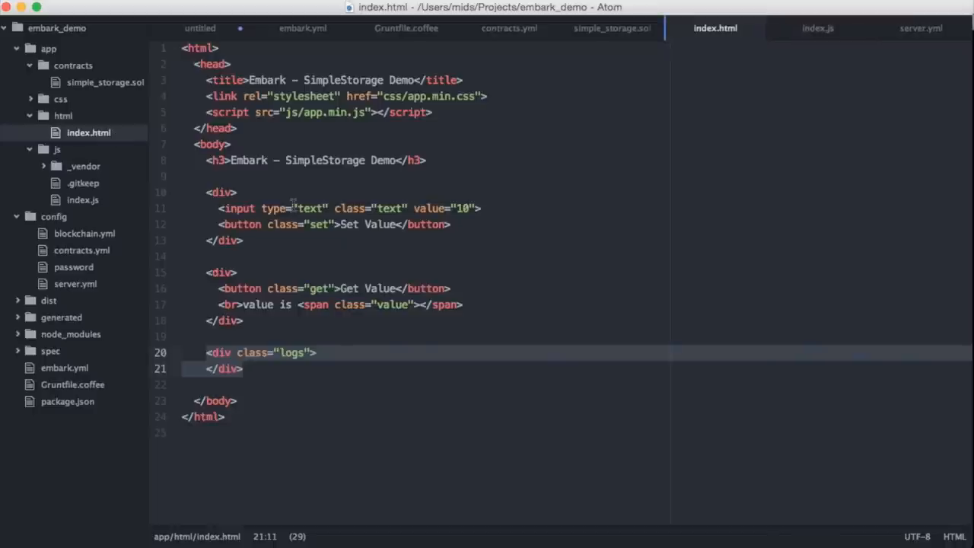
{"action": "mouse_move", "coordinate": [384, 224]}
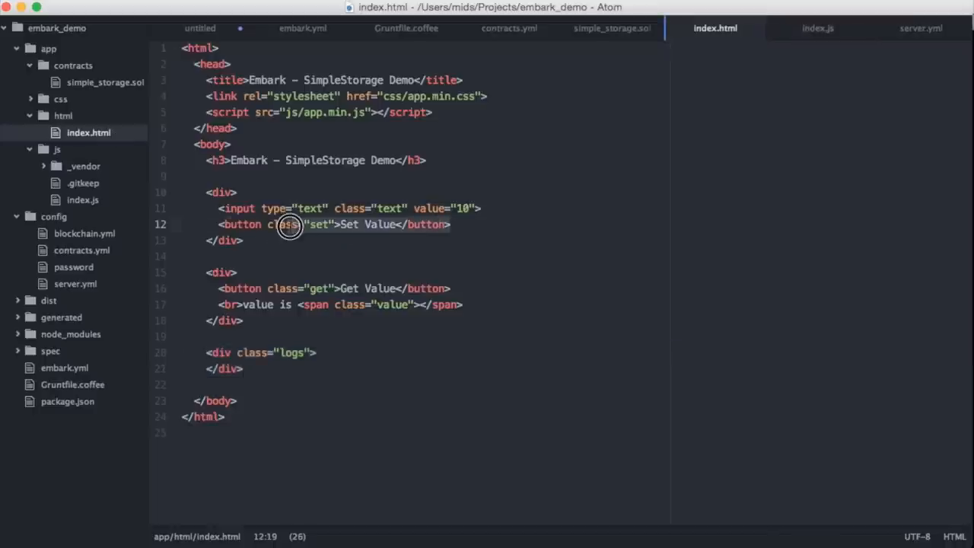
{"action": "left_click", "coordinate": [247, 241]}
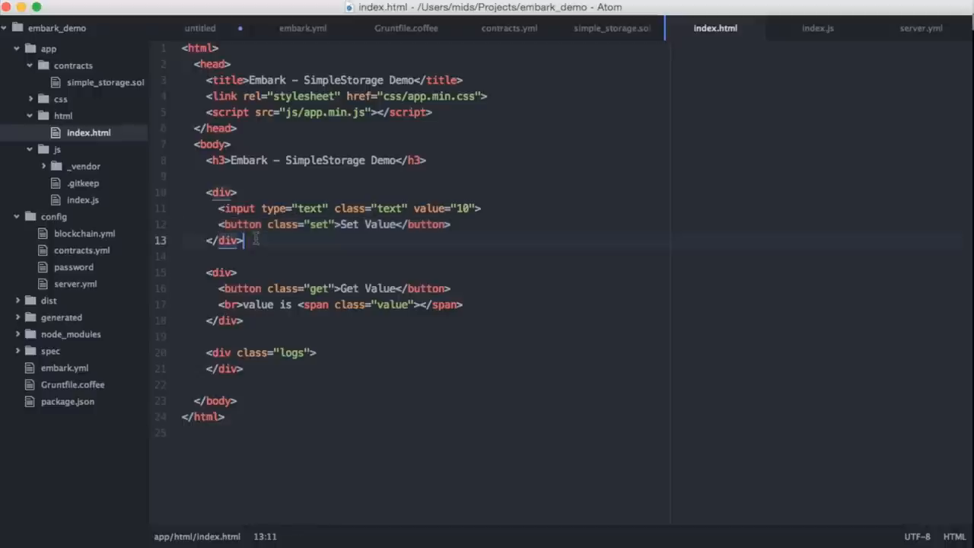
{"action": "key", "text": "enter"}
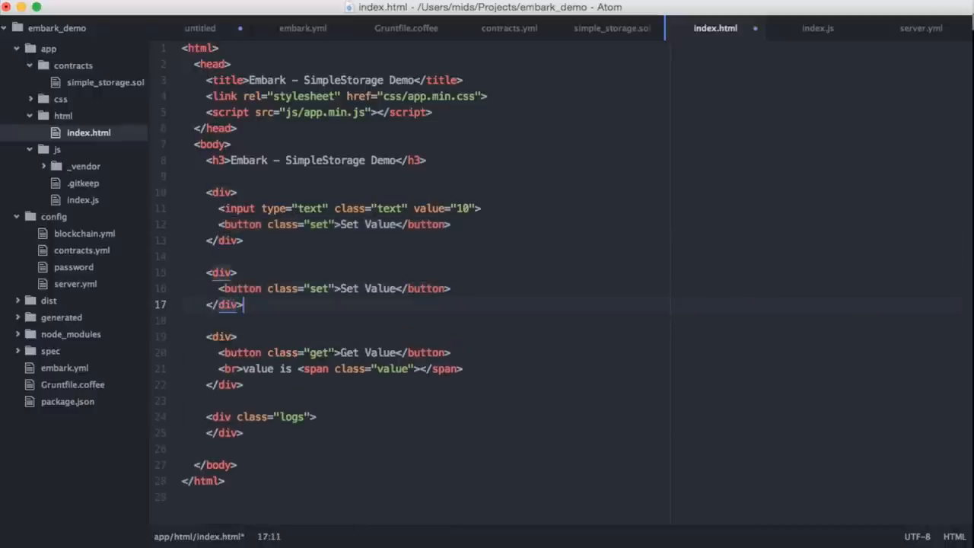
{"action": "double_click", "coordinate": [317, 288]}
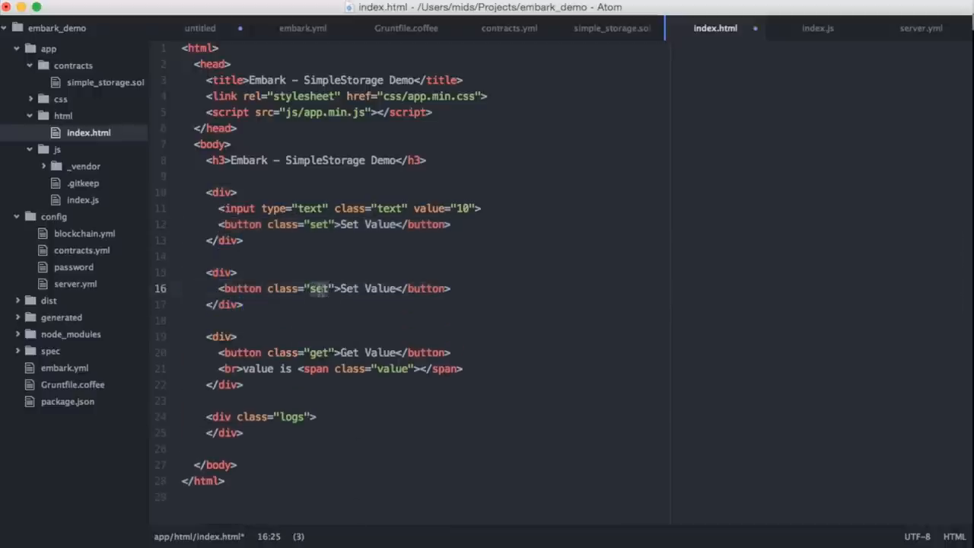
{"action": "type", "text": "duble"}
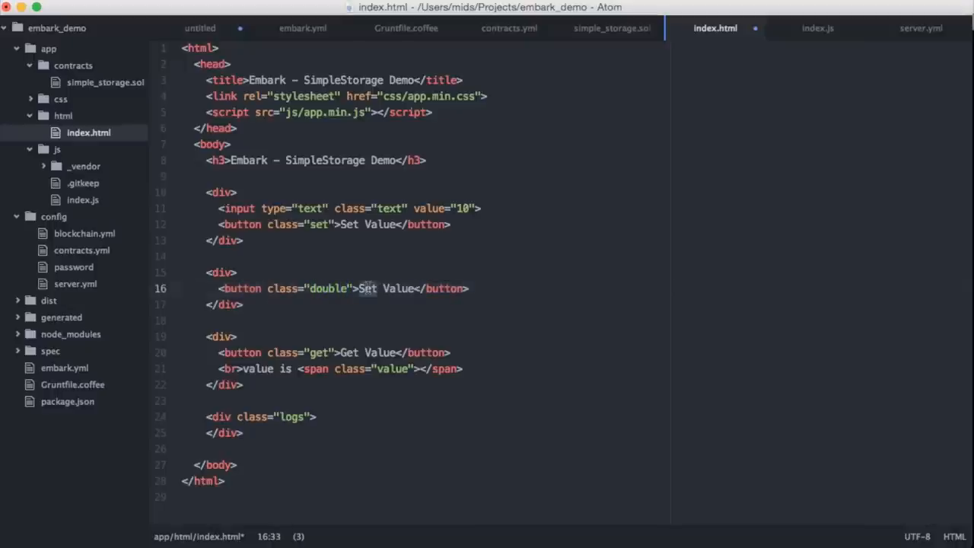
{"action": "type", "text": "Doubl"}
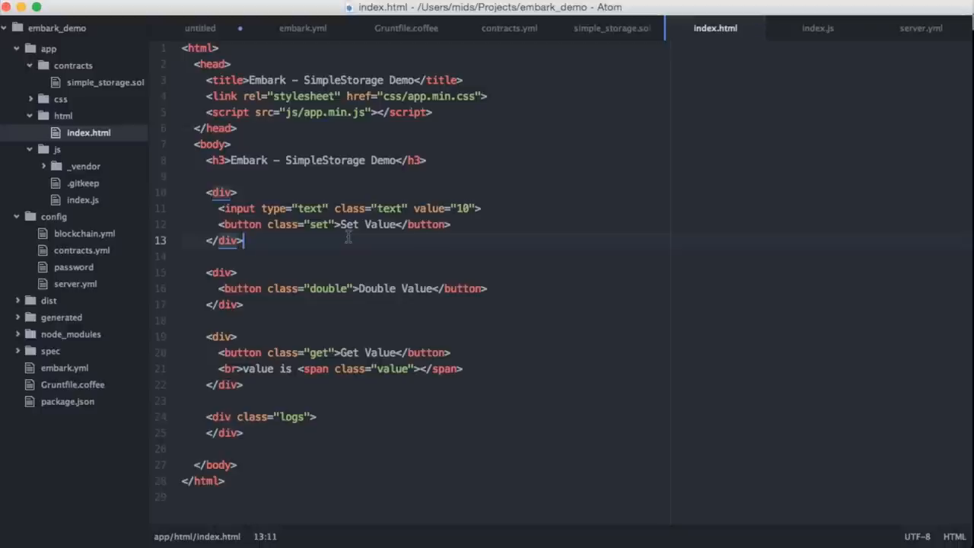
{"action": "mouse_move", "coordinate": [94, 207]}
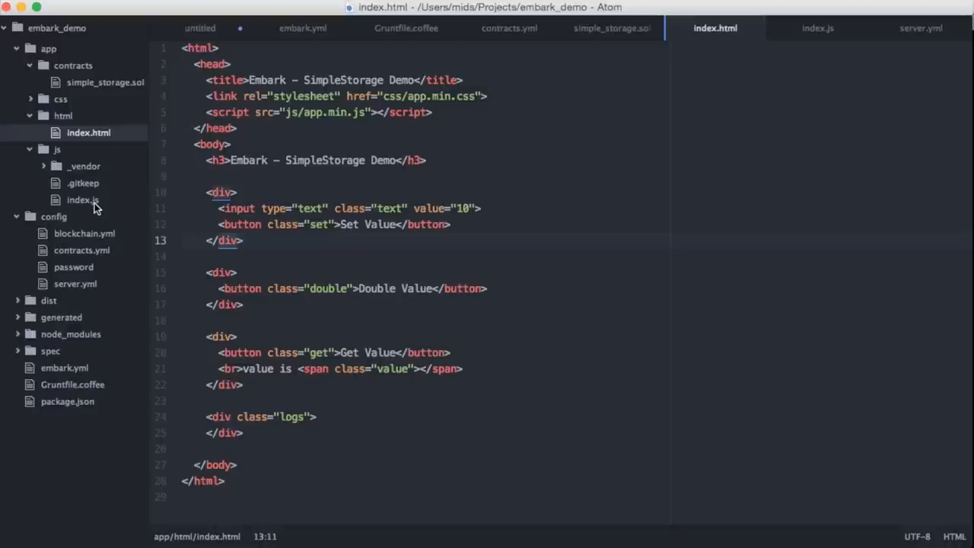
Add a button.double handler in index.js calling SimpleStorage.double() and logging it
{"action": "left_click", "coordinate": [82, 199]}
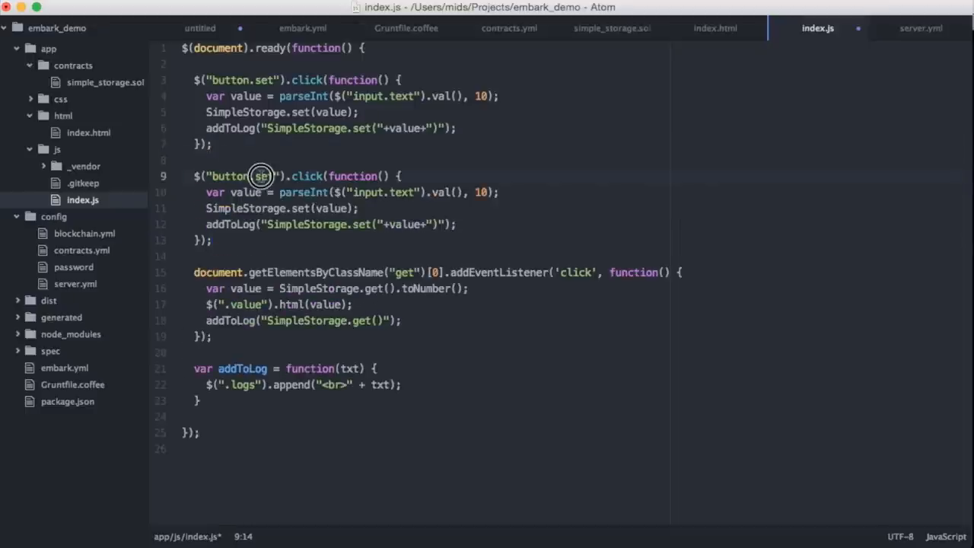
{"action": "type", "text": "double"}
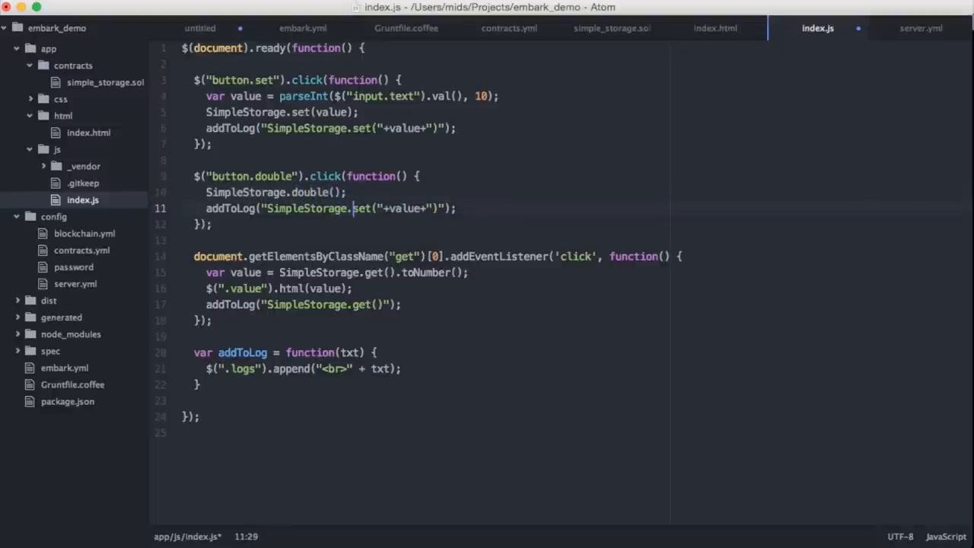
{"action": "type", "text": "double()"}
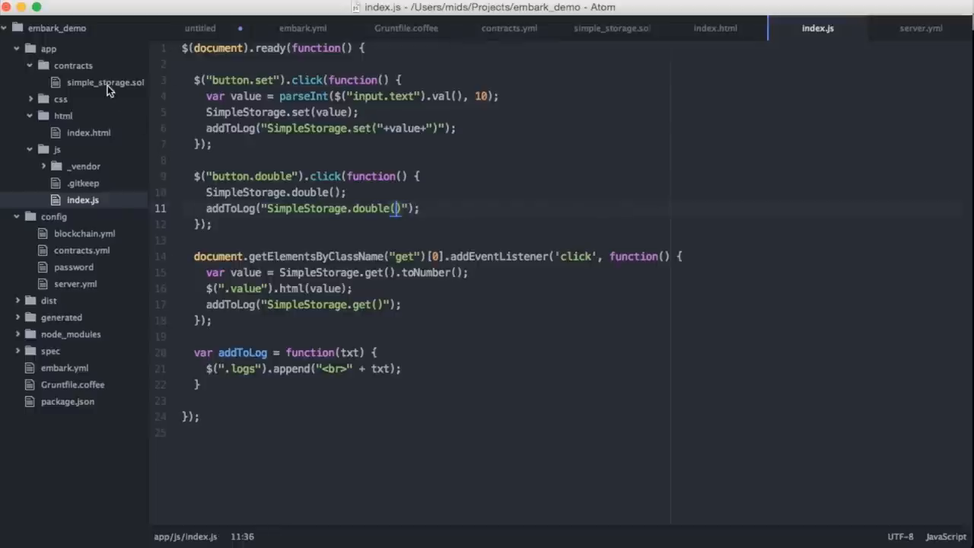
{"action": "left_click", "coordinate": [105, 82]}
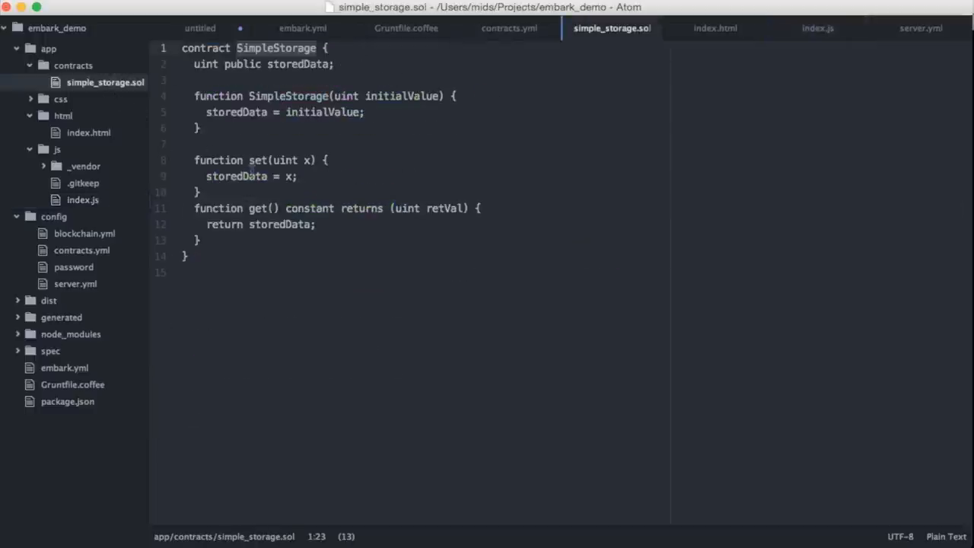
Add function double() { storedData *= 2; } after set in simple_storage.sol
{"action": "left_click", "coordinate": [198, 192]}
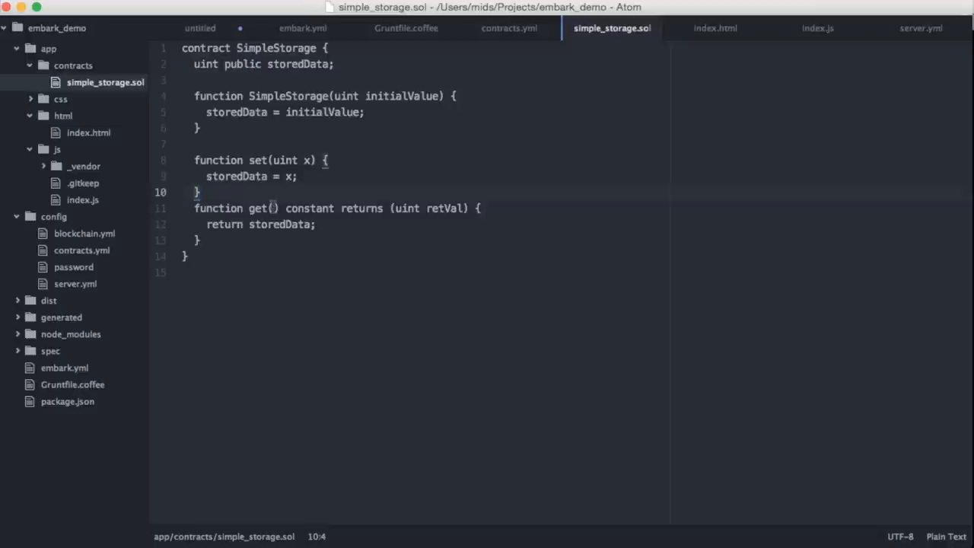
{"action": "type", "text": "function"}
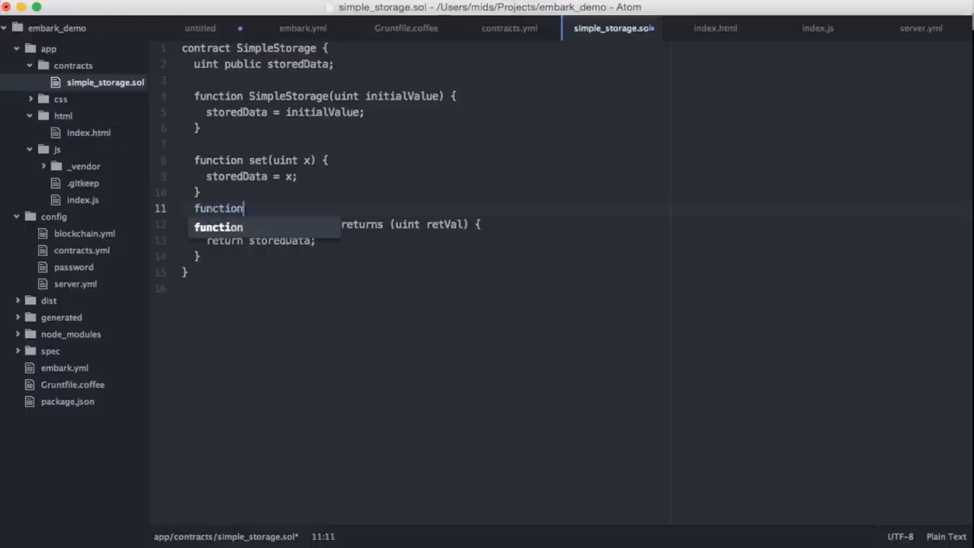
{"action": "type", "text": "double() {"}
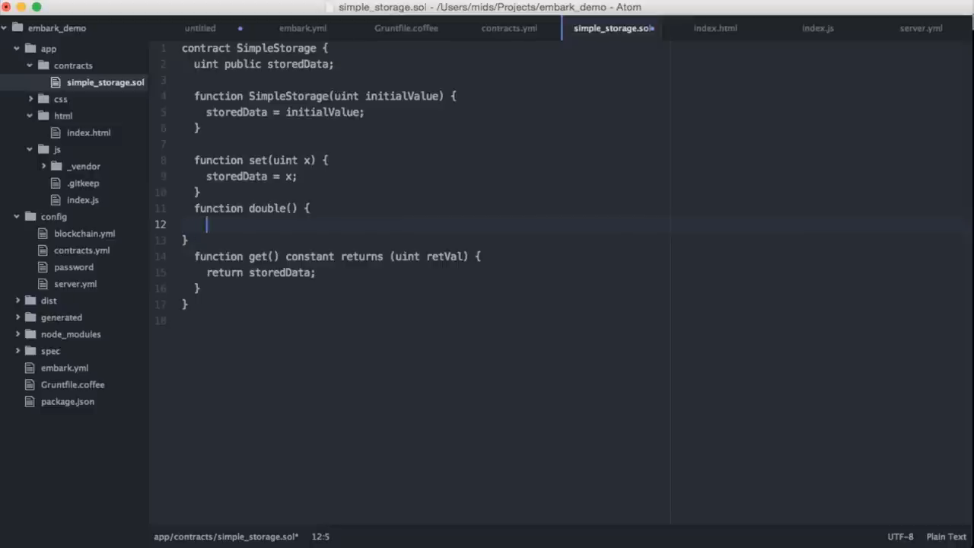
{"action": "type", "text": "storedData =="}
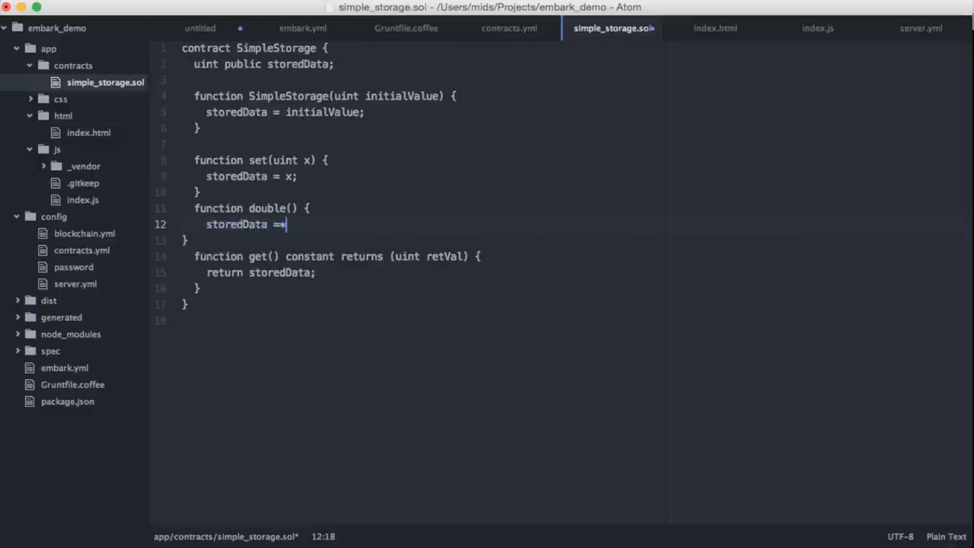
{"action": "type", "text": "2;"}
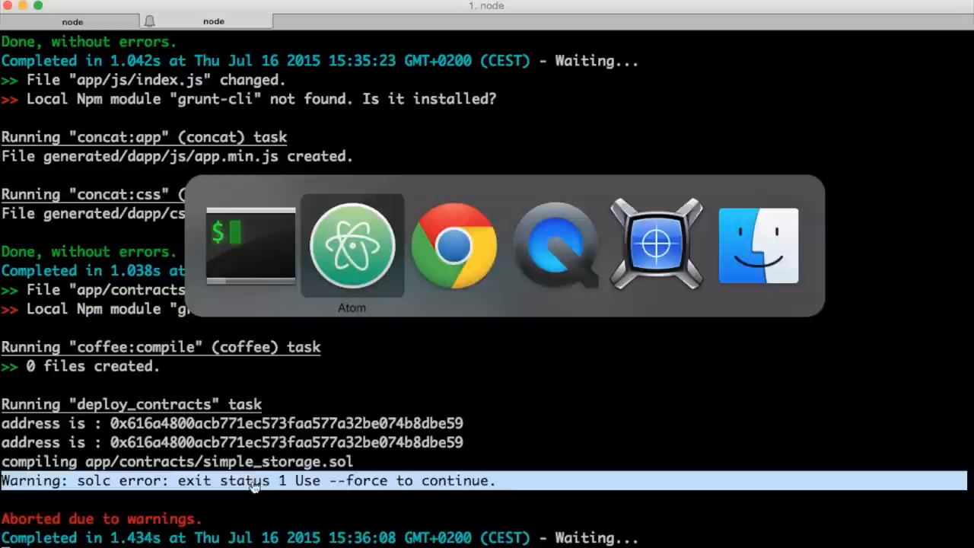
Check the grunt output for SimpleStorage's new deployed address, then view the mining node's log
{"action": "left_click", "coordinate": [352, 245]}
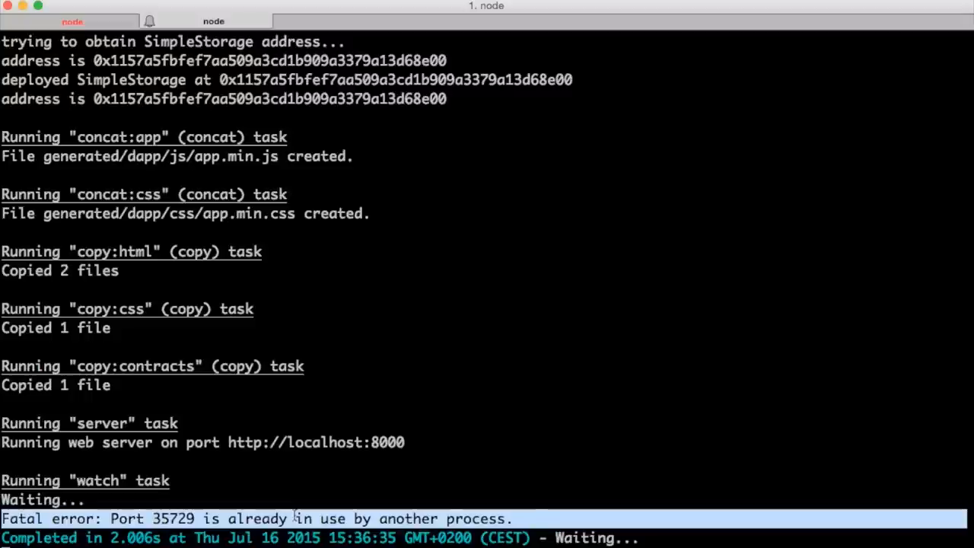
{"action": "mouse_move", "coordinate": [326, 181]}
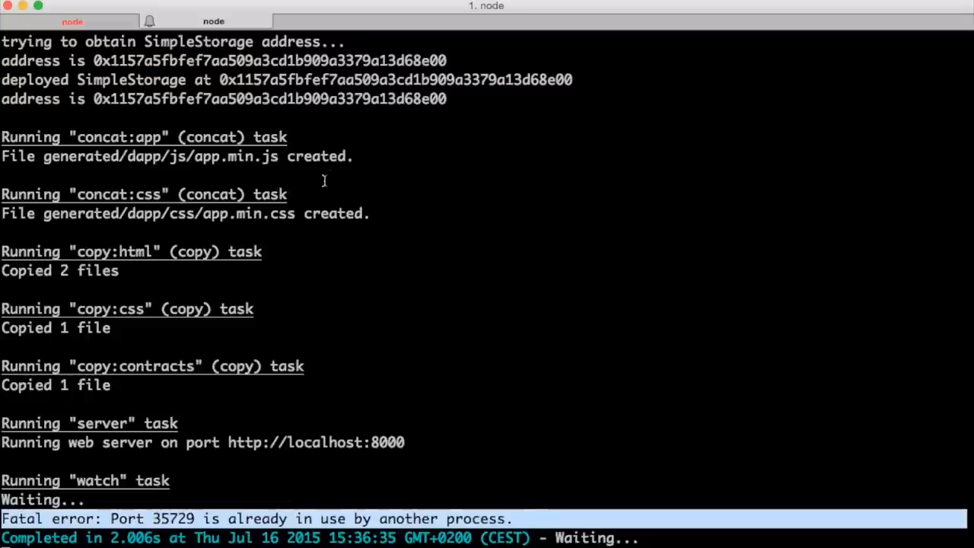
{"action": "left_click", "coordinate": [213, 22]}
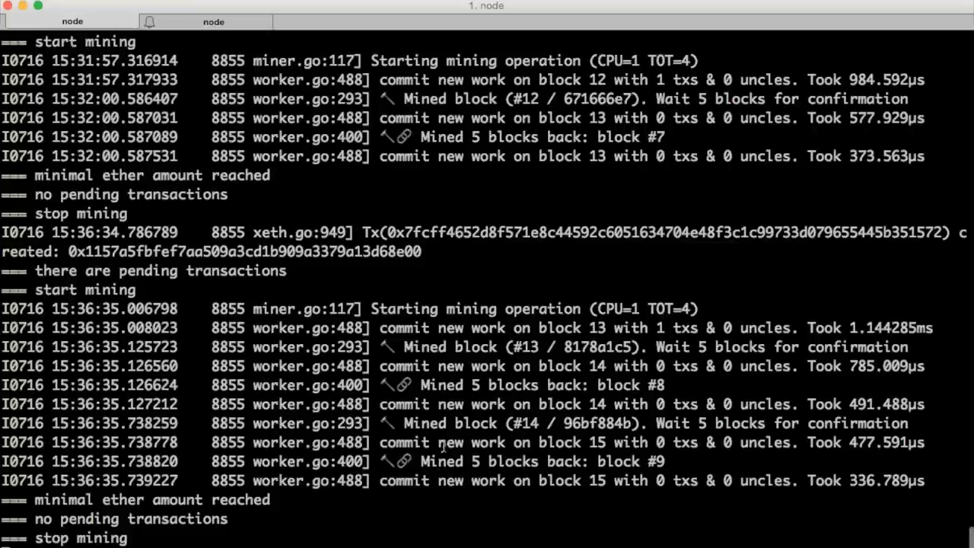
{"action": "mouse_move", "coordinate": [261, 390]}
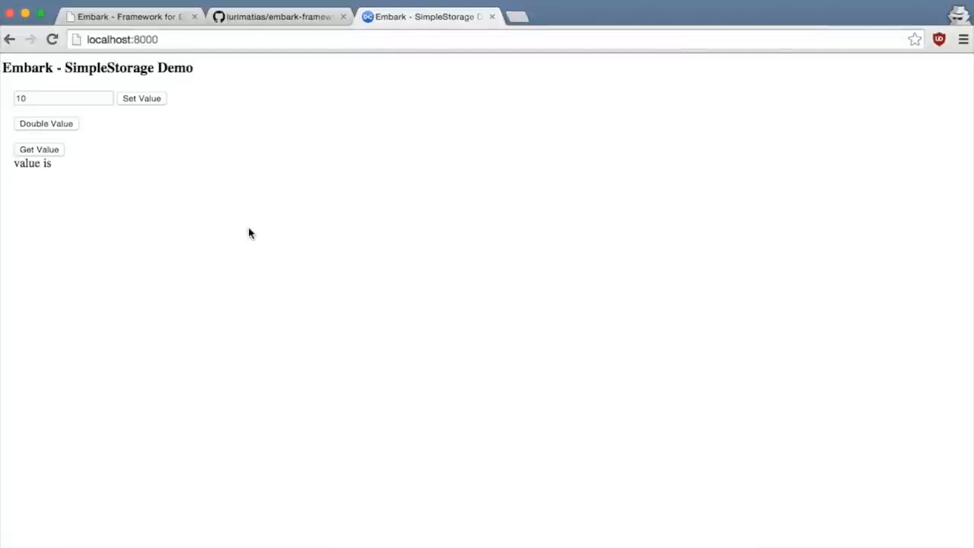
{"action": "mouse_move", "coordinate": [58, 129]}
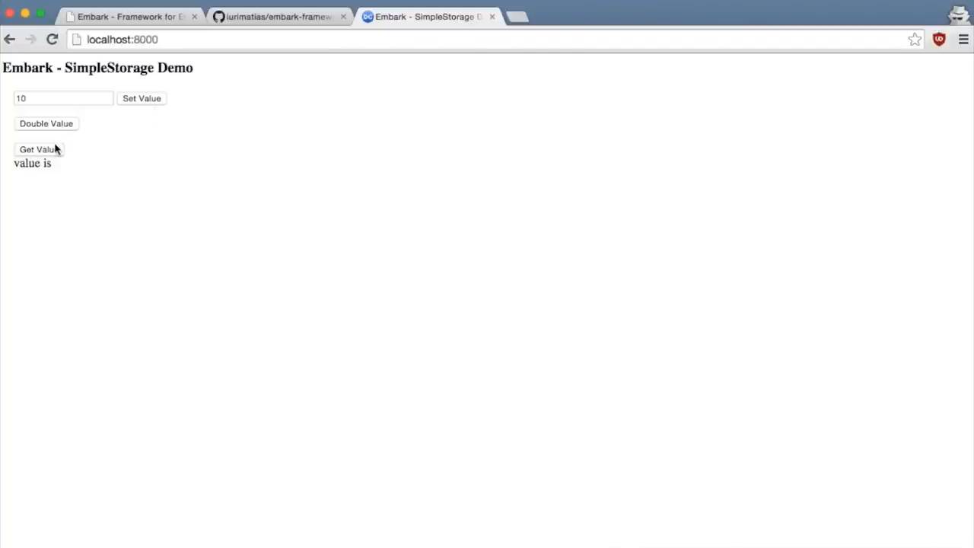
Alternate Get Value and Double Value on localhost:8000, seeing 100, 200, then 400
{"action": "left_click", "coordinate": [38, 149]}
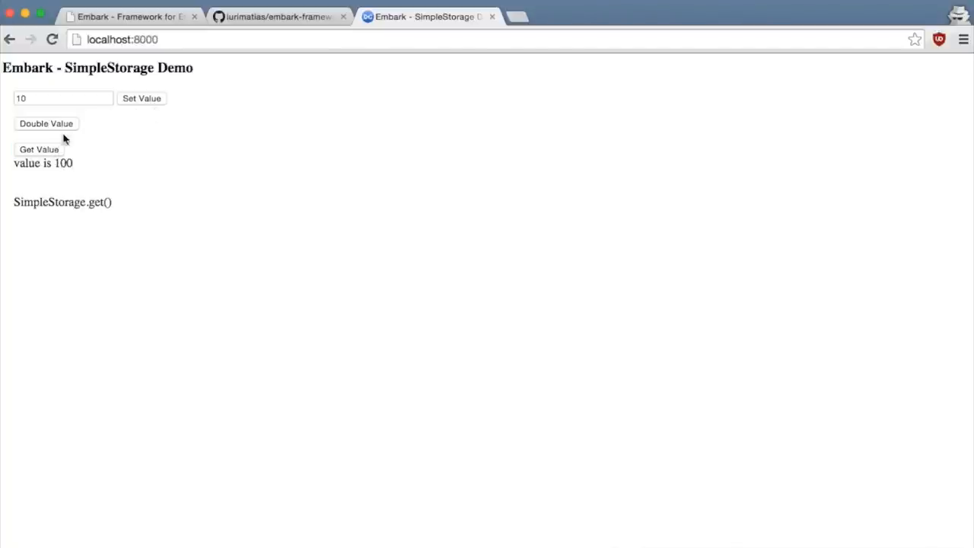
{"action": "left_click", "coordinate": [45, 123]}
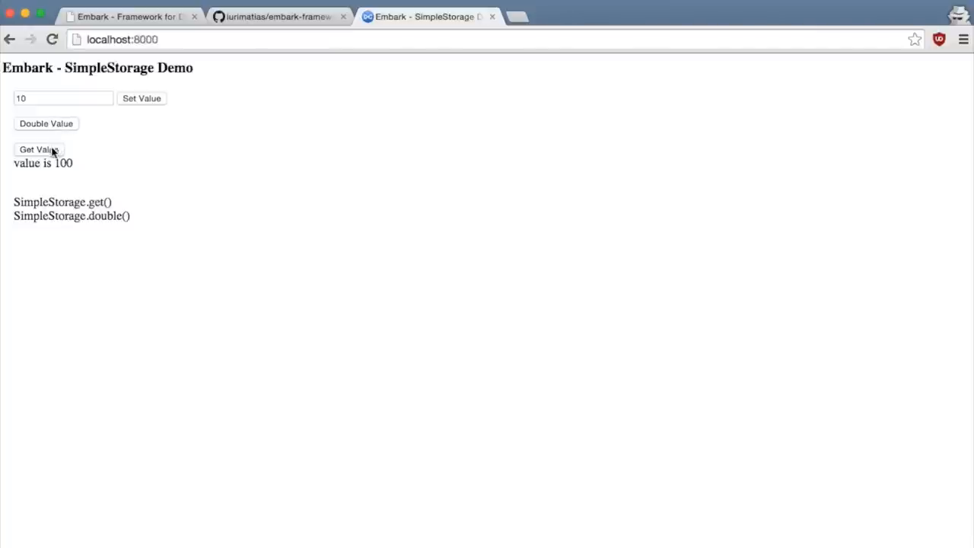
{"action": "left_click", "coordinate": [39, 149]}
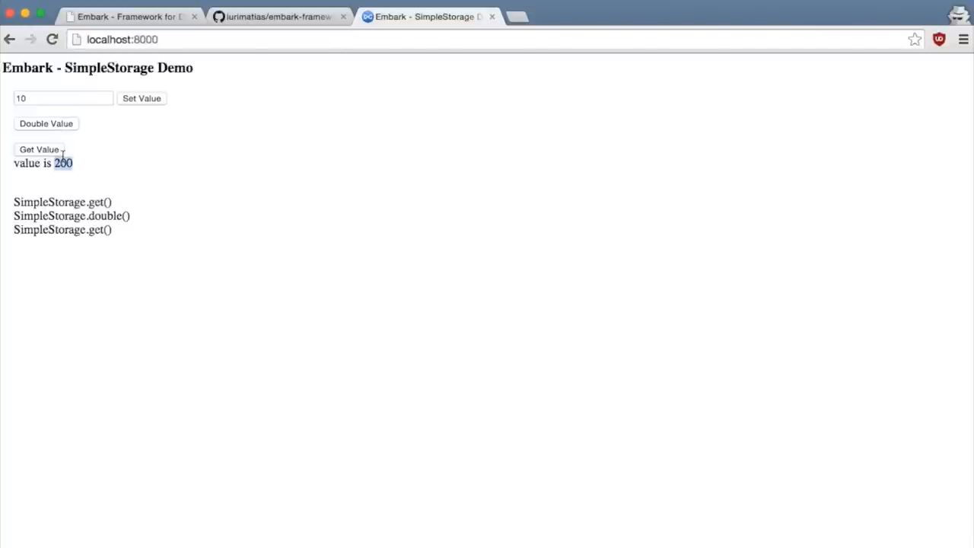
{"action": "left_click", "coordinate": [46, 123]}
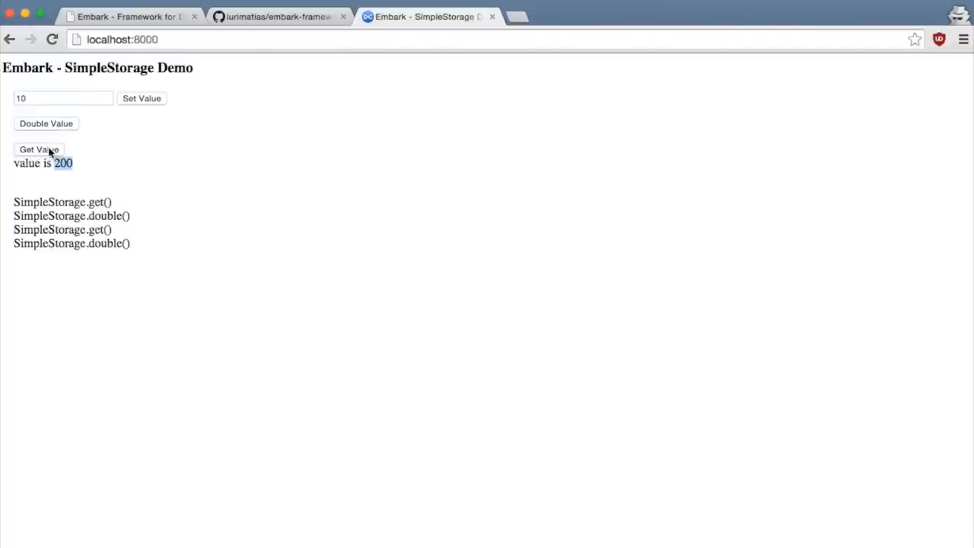
{"action": "left_click", "coordinate": [38, 149]}
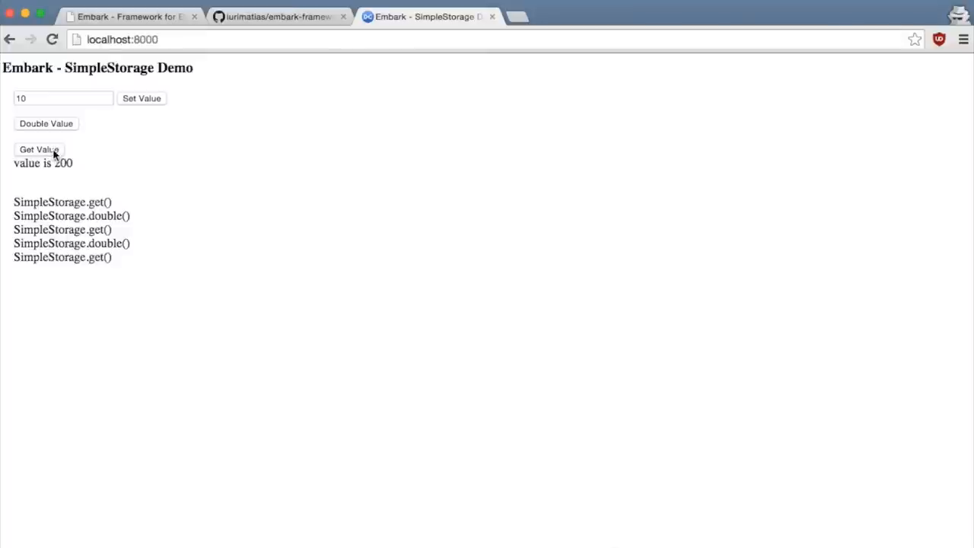
{"action": "left_click", "coordinate": [40, 149]}
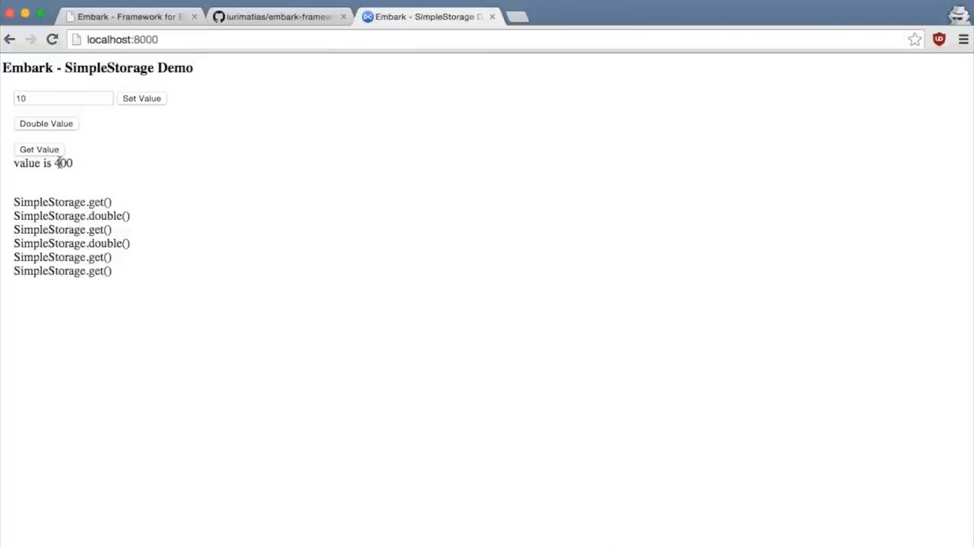
{"action": "mouse_move", "coordinate": [140, 169]}
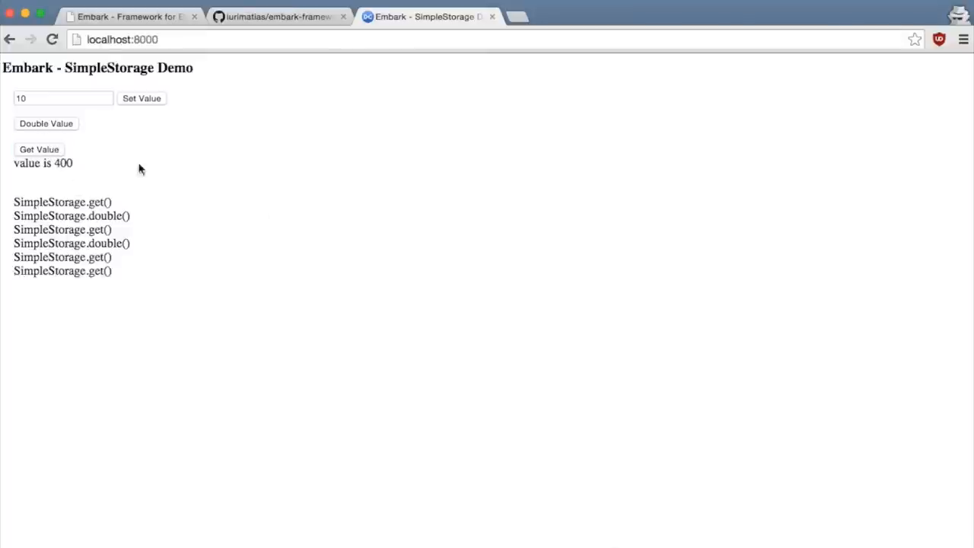
{"action": "mouse_move", "coordinate": [326, 262]}
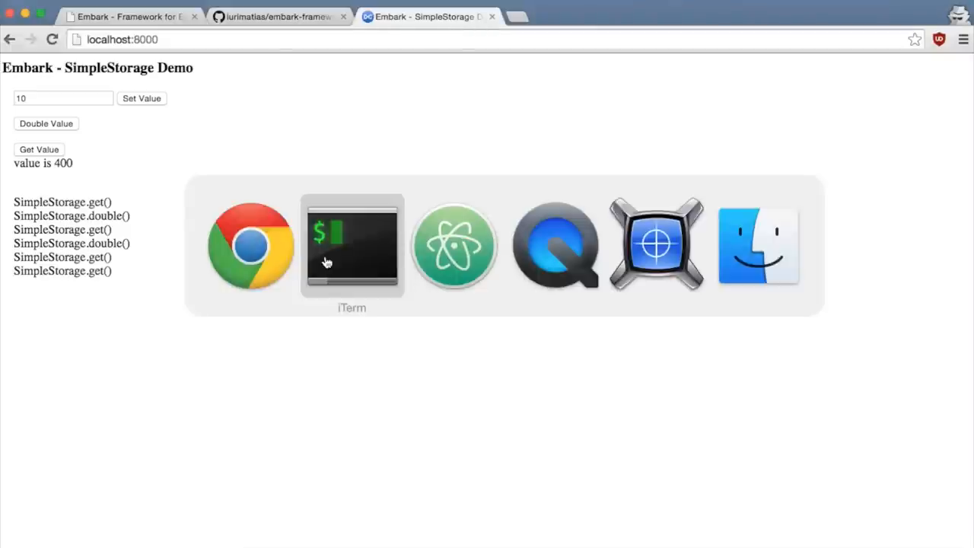
Back in Atom, expand spec > contracts and open simple_storage_spec.js
{"action": "left_click", "coordinate": [456, 245]}
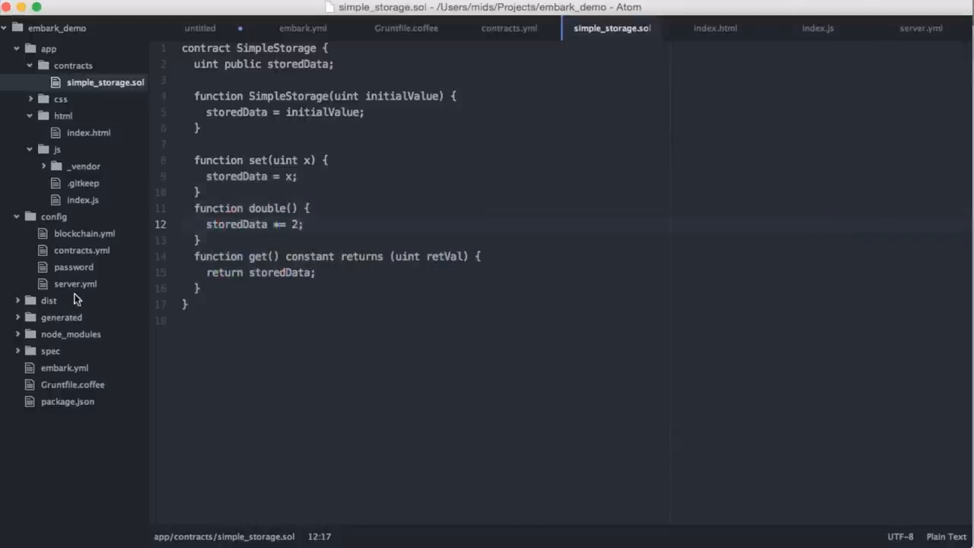
{"action": "left_click", "coordinate": [50, 350]}
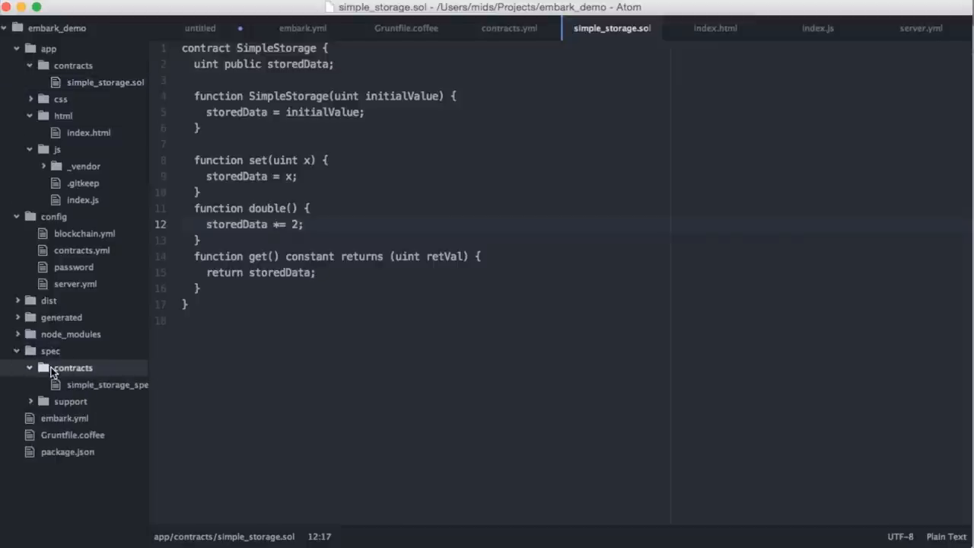
{"action": "left_click", "coordinate": [108, 383]}
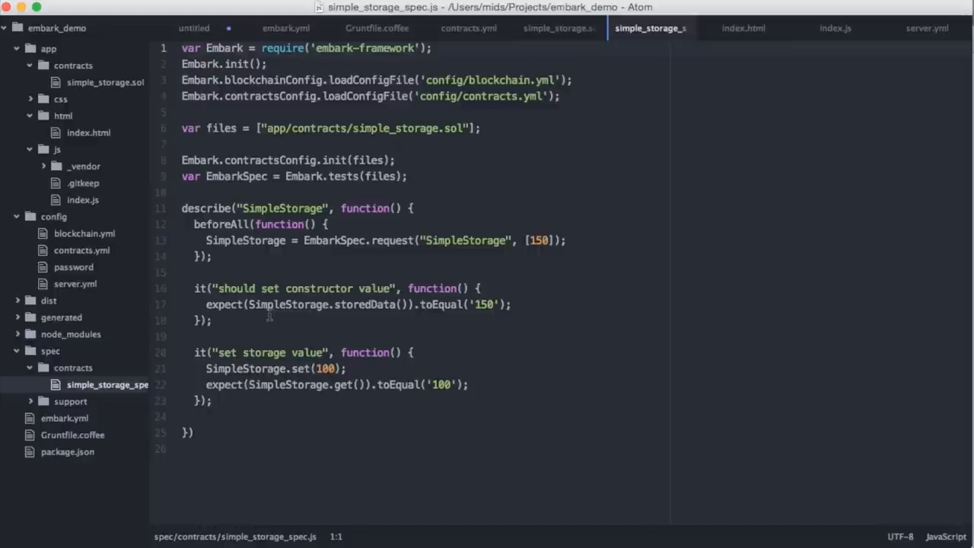
{"action": "mouse_move", "coordinate": [220, 255]}
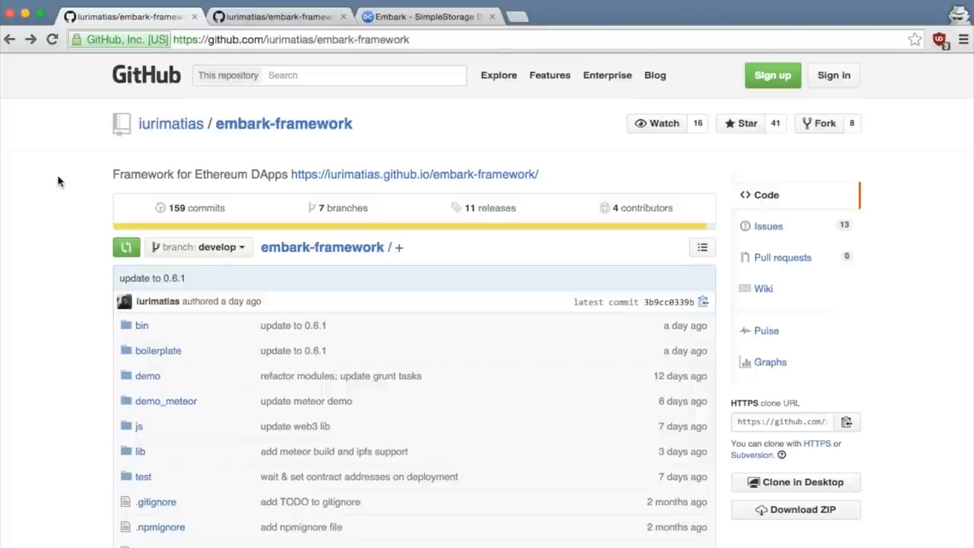
Scroll the embark-framework GitHub page down to the README's What is embark section
{"action": "scroll", "scroll_direction": "down", "scroll_amount": 3}
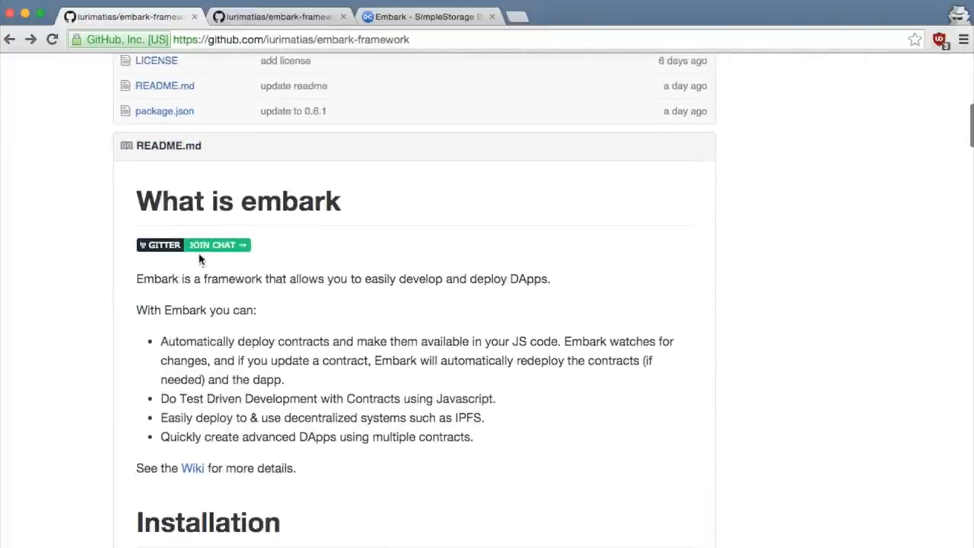
{"action": "mouse_move", "coordinate": [197, 252]}
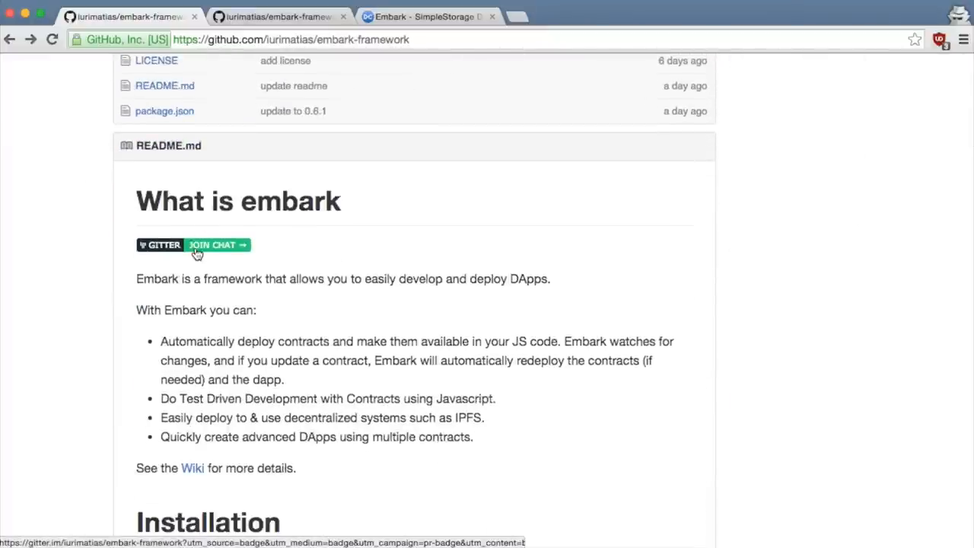